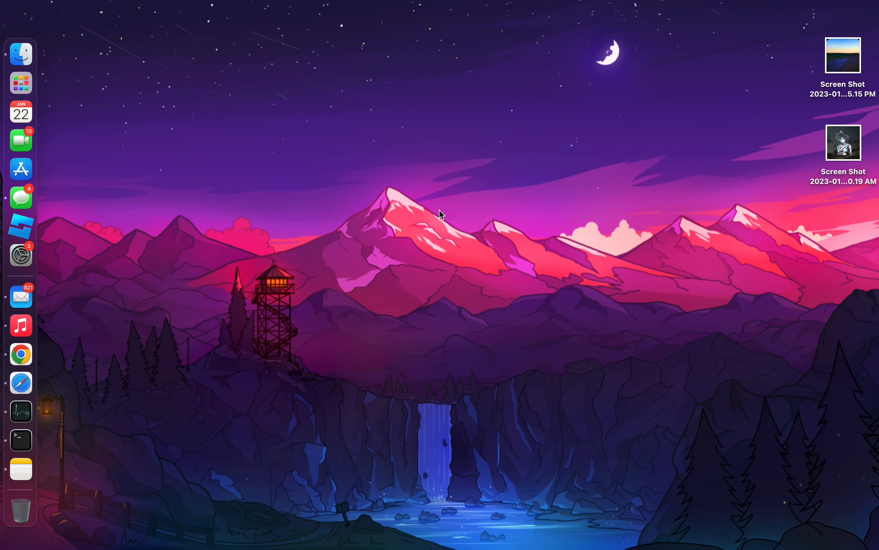
{"action": "mouse_move", "coordinate": [390, 275]}
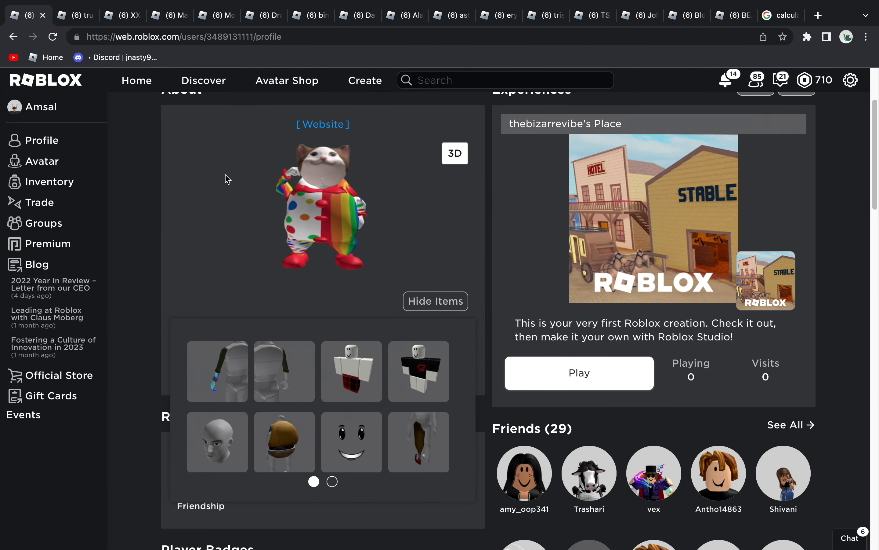
Step: Hide then re-show the cat avatar's worn items and view the avatar as a 3D model
{"action": "left_click", "coordinate": [435, 302]}
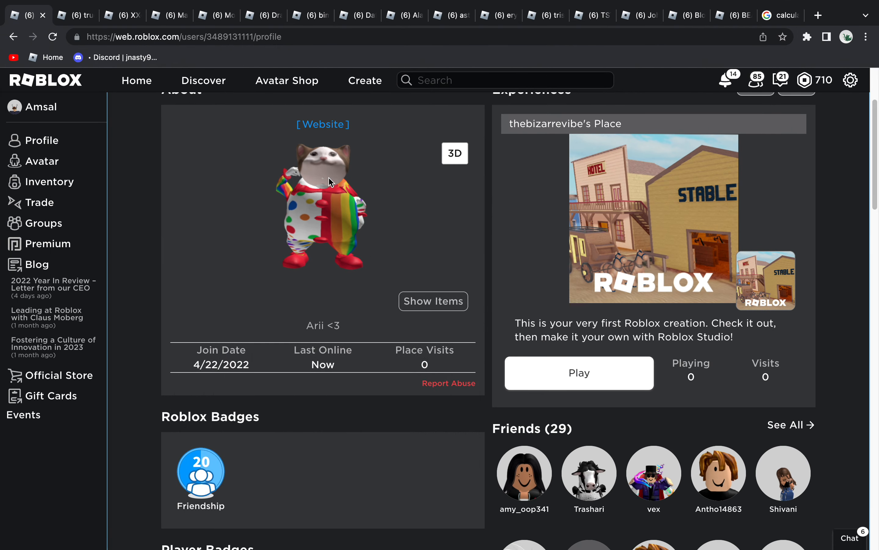
{"action": "mouse_move", "coordinate": [383, 213]}
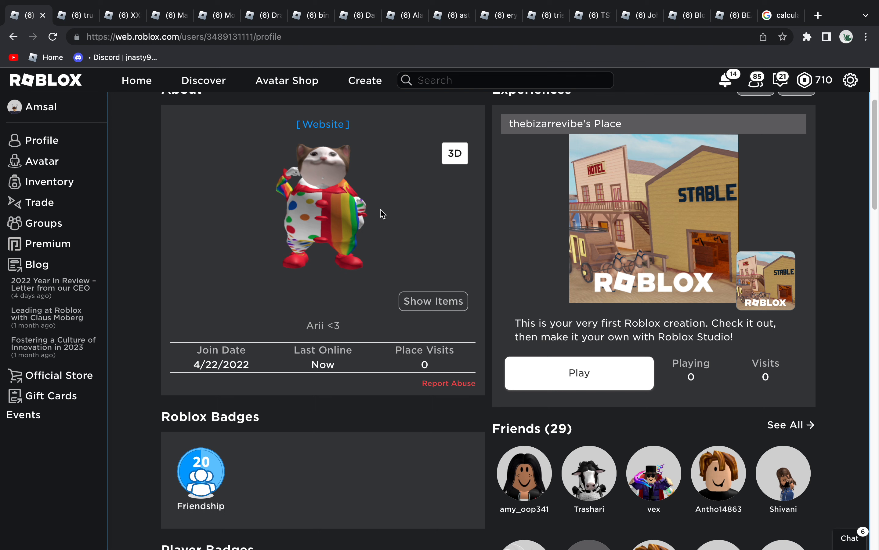
{"action": "mouse_move", "coordinate": [295, 203]}
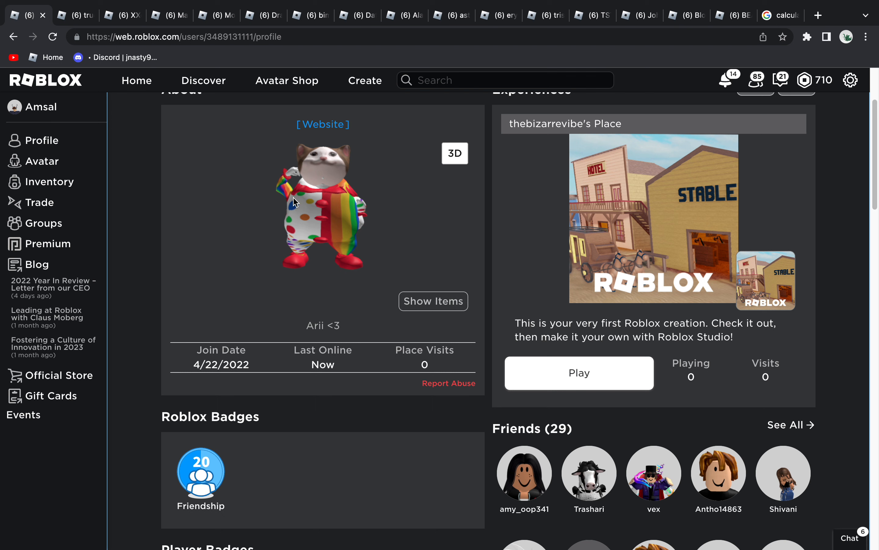
{"action": "mouse_move", "coordinate": [302, 260]}
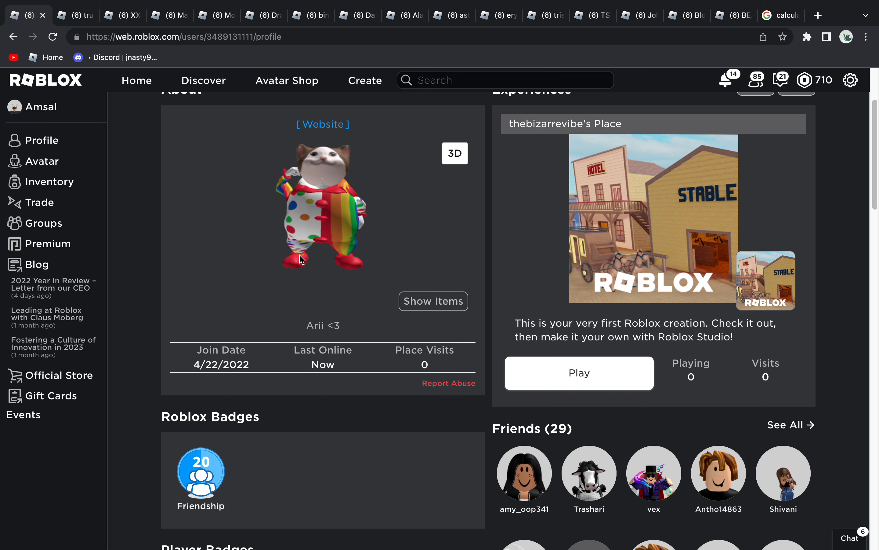
{"action": "left_click", "coordinate": [433, 301]}
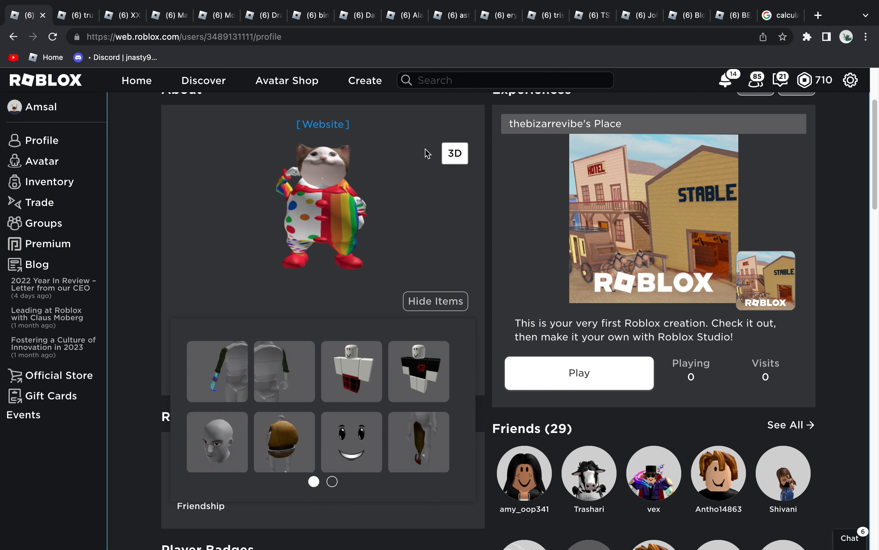
{"action": "left_click", "coordinate": [455, 153]}
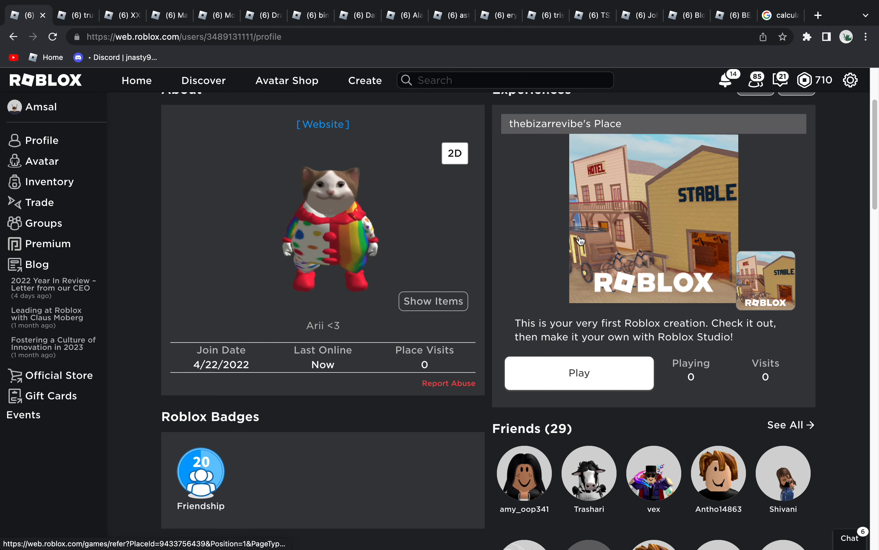
Step: On the antlered friend's profile, rotate the avatar in 3D, return to 2D and open the Silver Bloxxer item page
{"action": "left_click", "coordinate": [455, 153]}
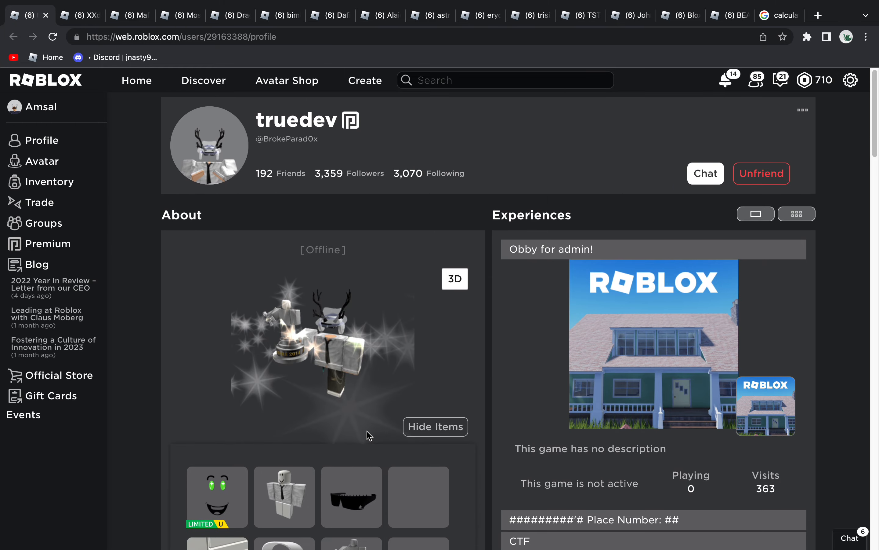
{"action": "mouse_move", "coordinate": [332, 348]}
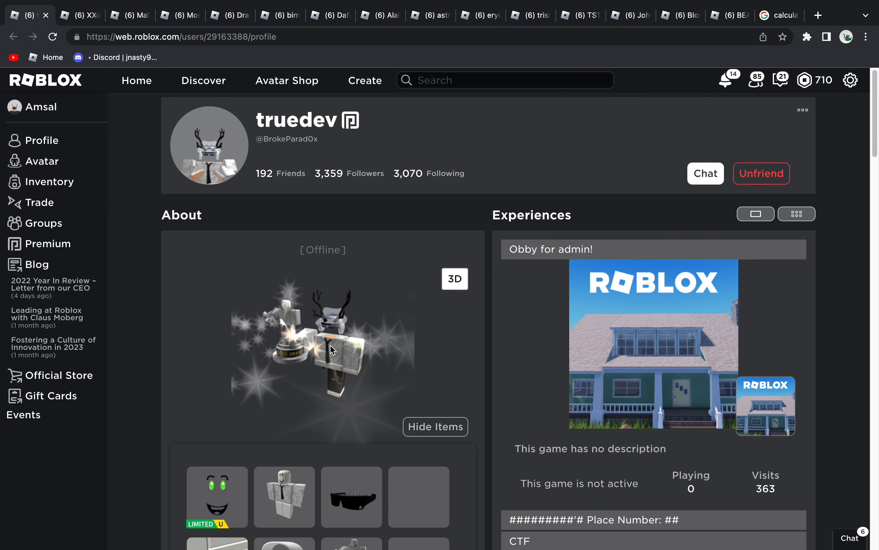
{"action": "left_click", "coordinate": [454, 278]}
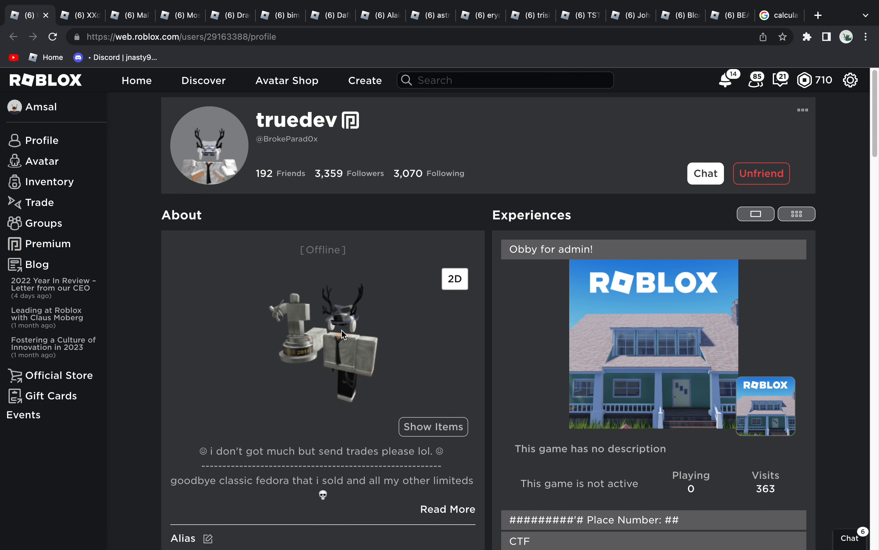
{"action": "left_click_drag", "start_coordinate": [344, 333], "coordinate": [275, 340]}
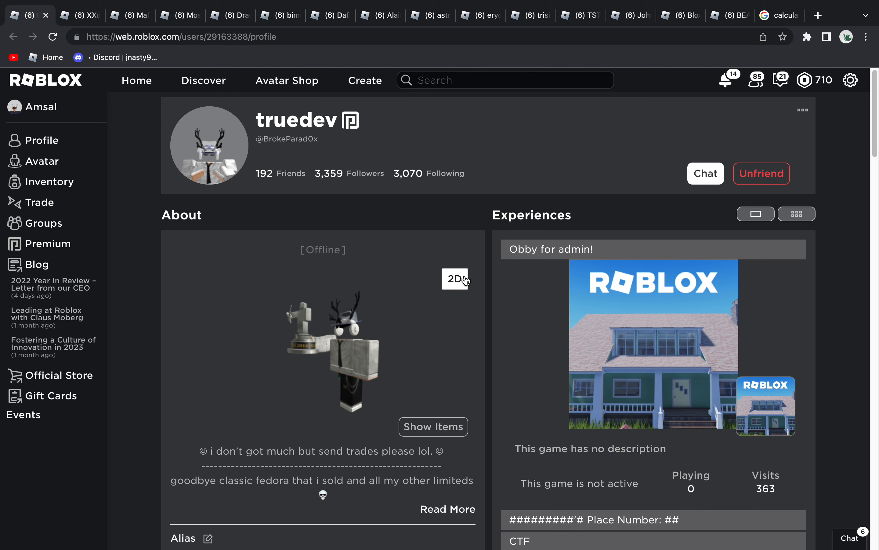
{"action": "left_click", "coordinate": [455, 279]}
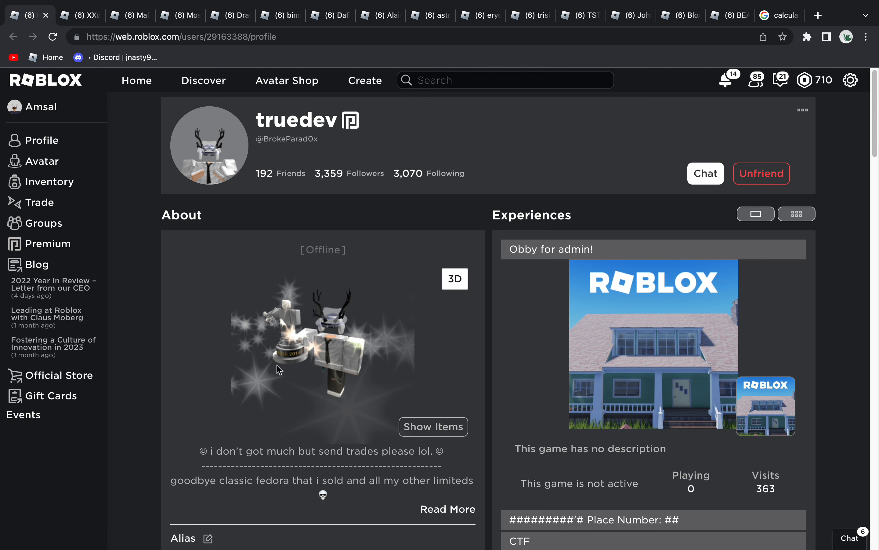
{"action": "left_click", "coordinate": [433, 426]}
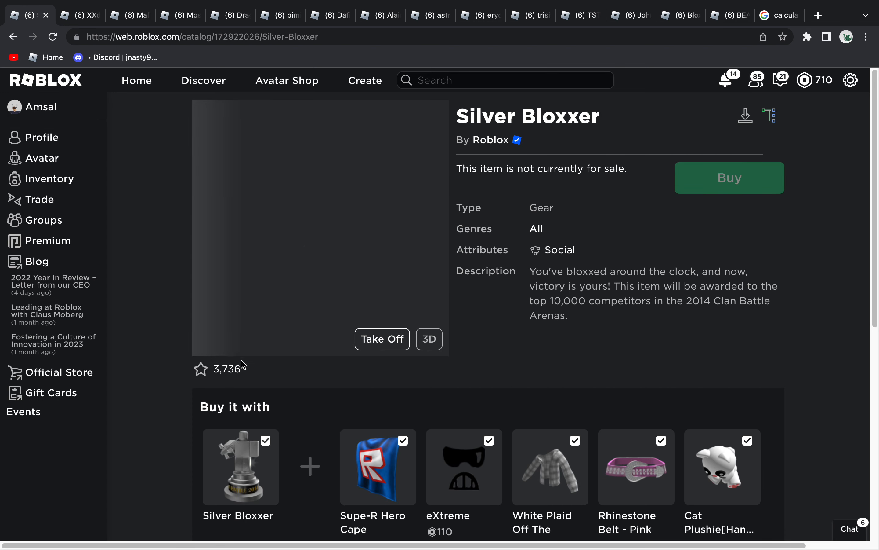
Step: Close the Silver Bloxxer tab to reveal the white-outfit friend's profile
{"action": "left_click", "coordinate": [382, 339]}
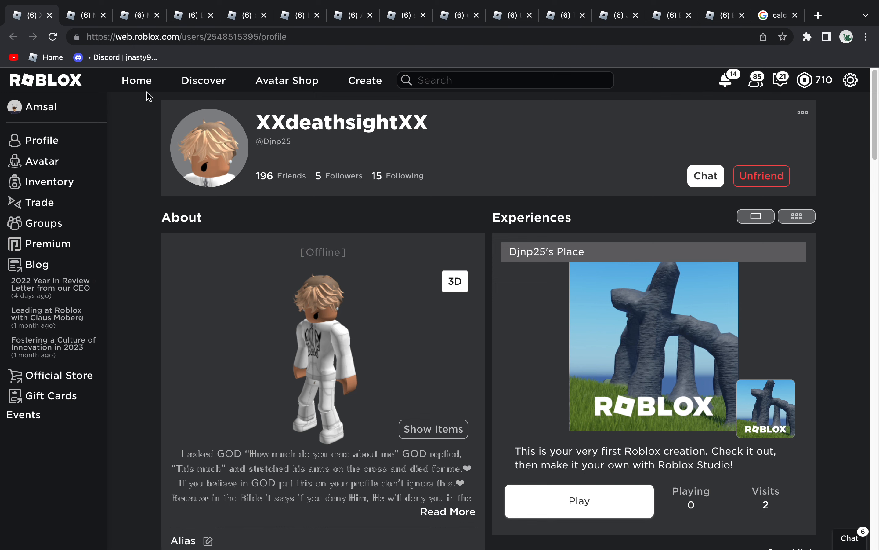
{"action": "mouse_move", "coordinate": [207, 177]}
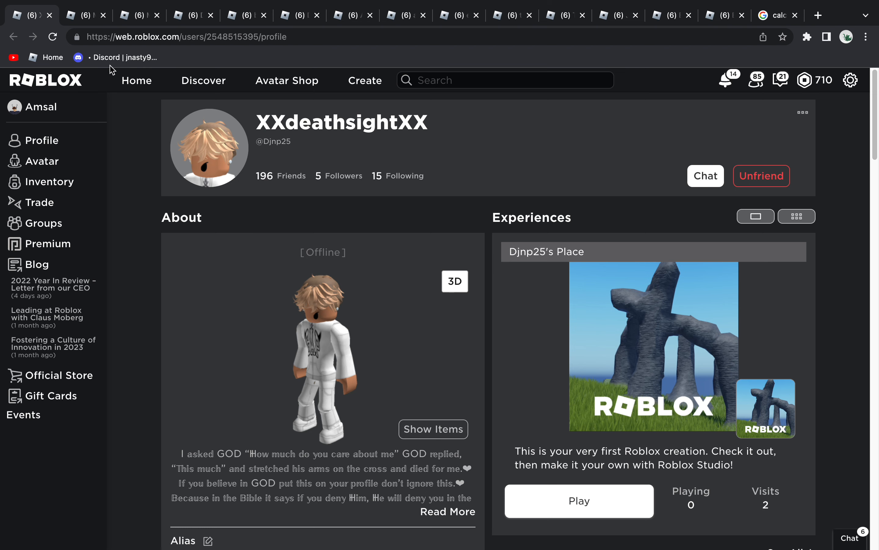
{"action": "mouse_move", "coordinate": [532, 187]}
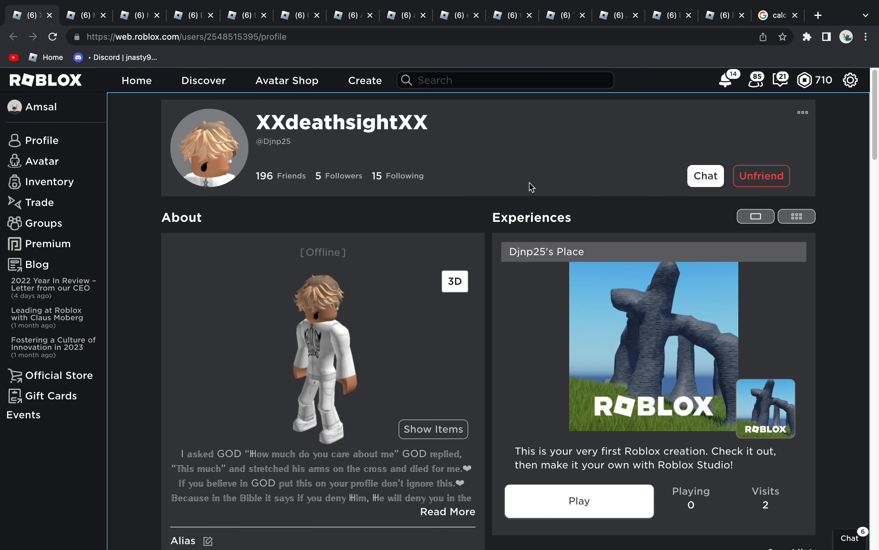
{"action": "mouse_move", "coordinate": [264, 134]}
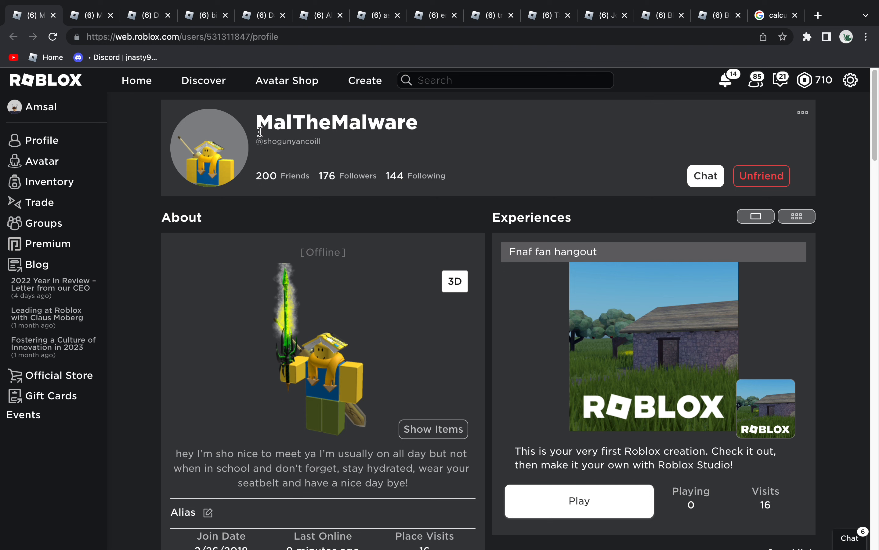
Step: View the yellow sword-carrying avatar in 3D, tip it to see from above, then return to 2D
{"action": "left_click", "coordinate": [454, 281]}
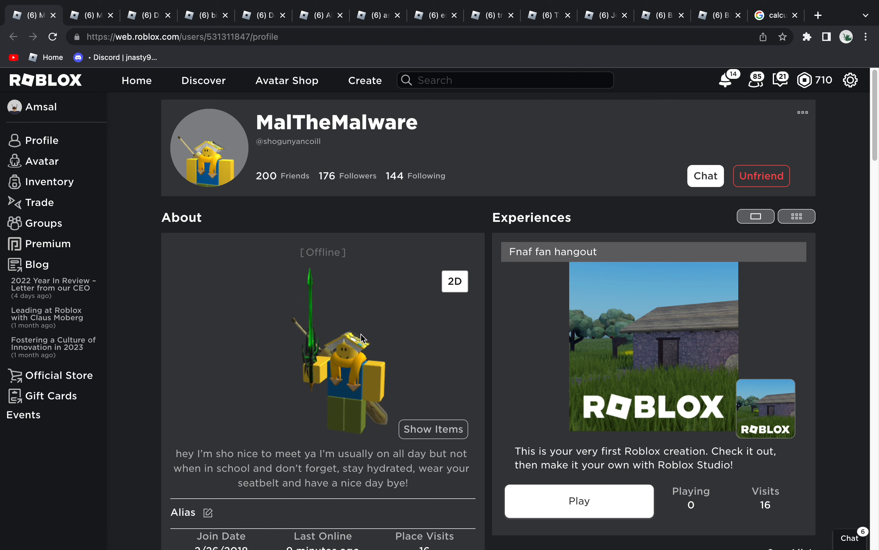
{"action": "left_click", "coordinate": [455, 281]}
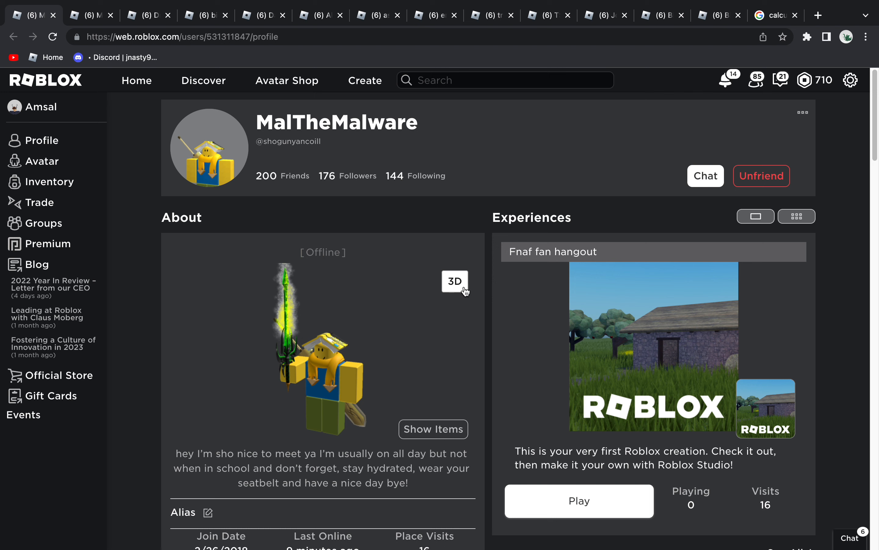
{"action": "left_click", "coordinate": [455, 281]}
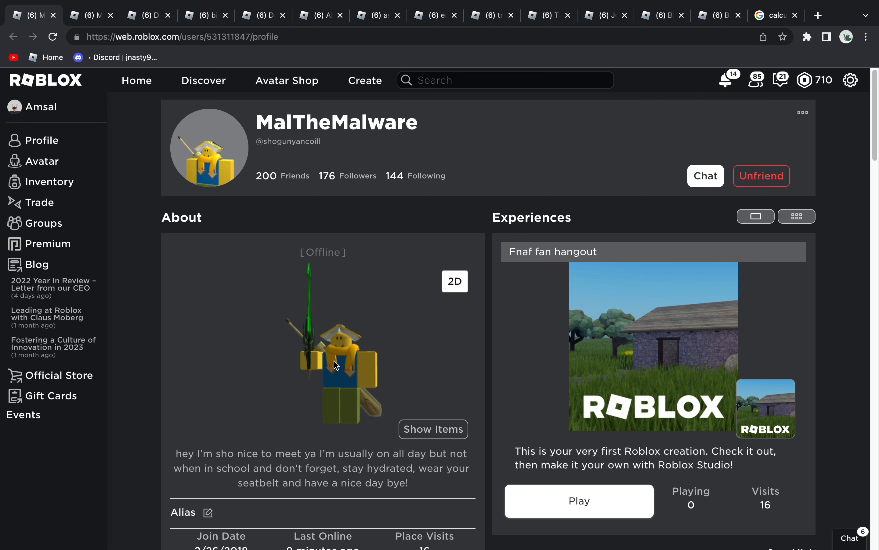
{"action": "left_click_drag", "start_coordinate": [333, 365], "coordinate": [393, 359]}
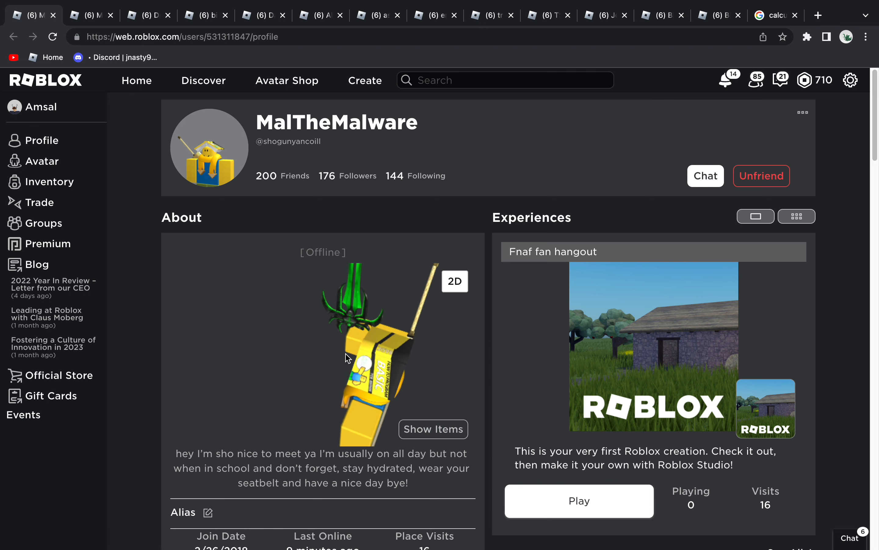
{"action": "left_click", "coordinate": [455, 281]}
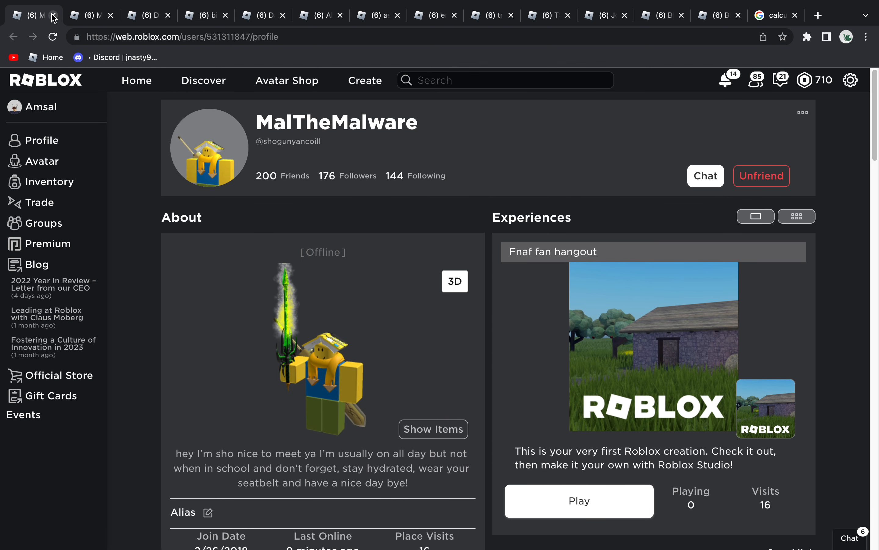
{"action": "mouse_move", "coordinate": [34, 16]}
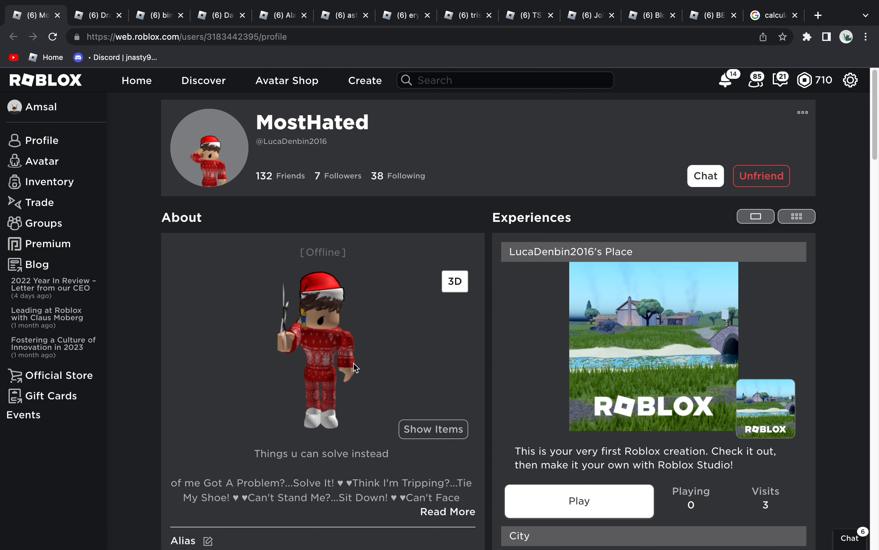
Step: Show the Santa-hat avatar as a 3D model, return it to the flat 2D picture and scroll to its worn items
{"action": "scroll", "scroll_direction": "down", "scroll_amount": 3}
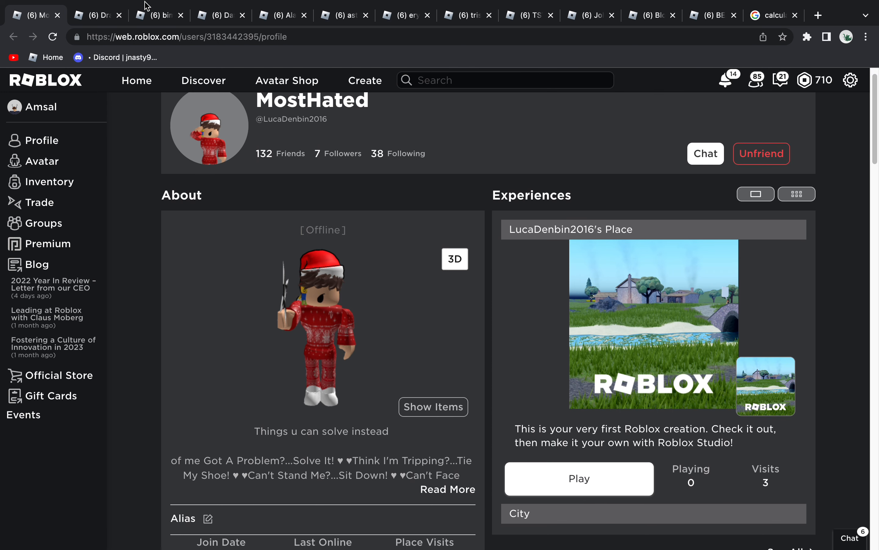
{"action": "left_click", "coordinate": [454, 258]}
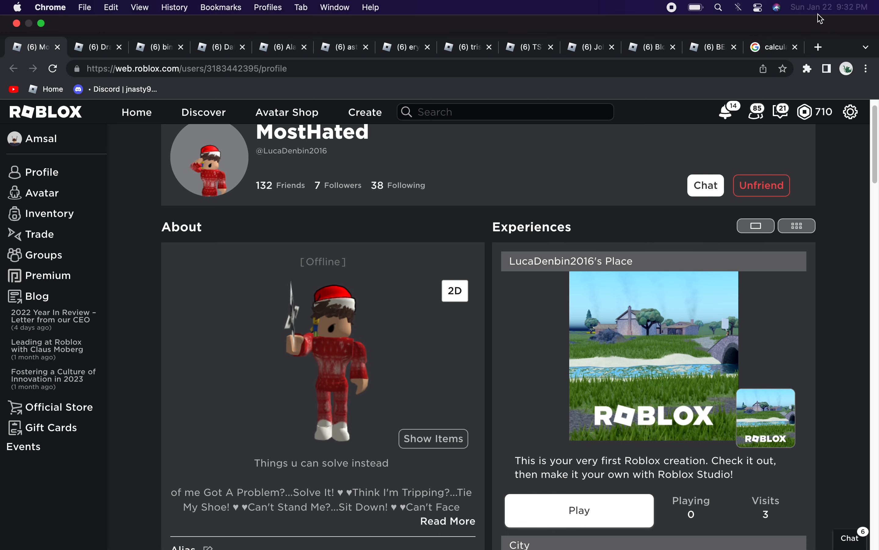
{"action": "scroll", "scroll_direction": "down", "scroll_amount": 3}
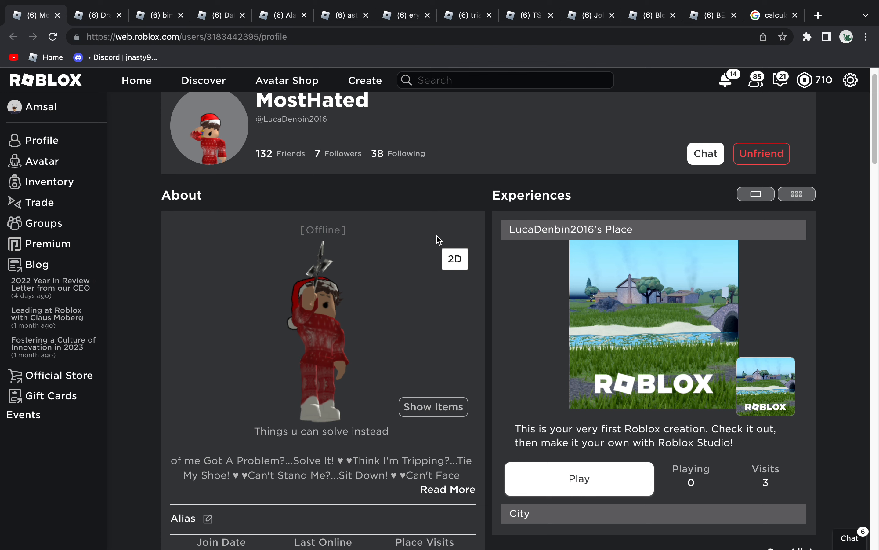
{"action": "left_click", "coordinate": [432, 406]}
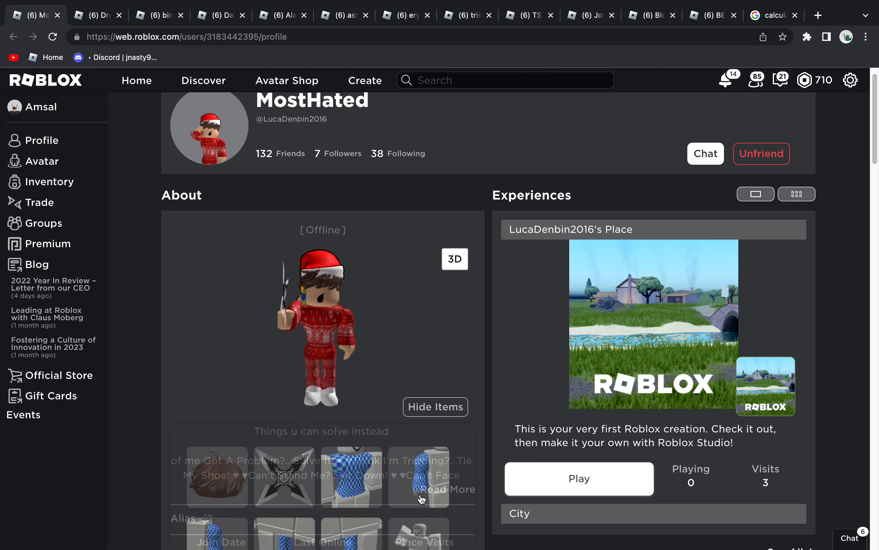
{"action": "scroll", "scroll_direction": "down", "scroll_amount": 3}
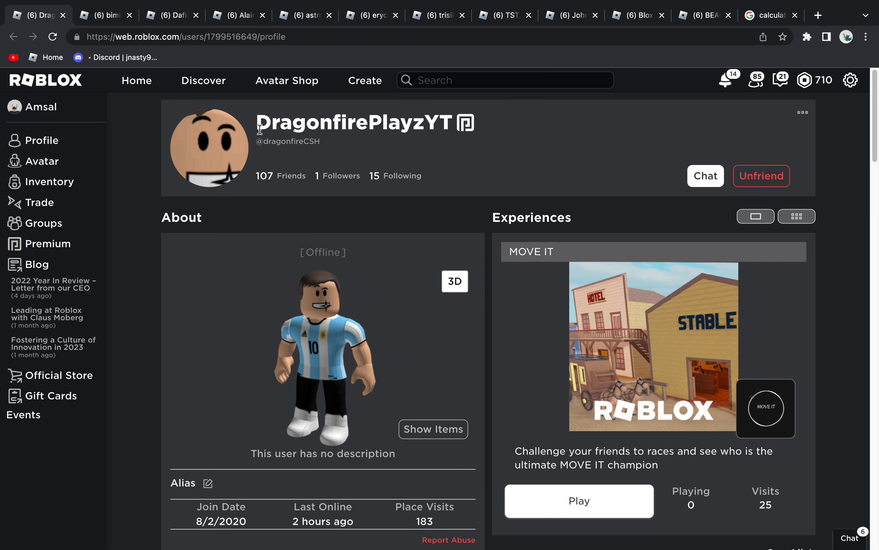
Step: Close the Santa-hat profile, show the Argentina-jersey avatar in 3D, then close that profile too
{"action": "left_click_drag", "start_coordinate": [259, 122], "coordinate": [438, 122]}
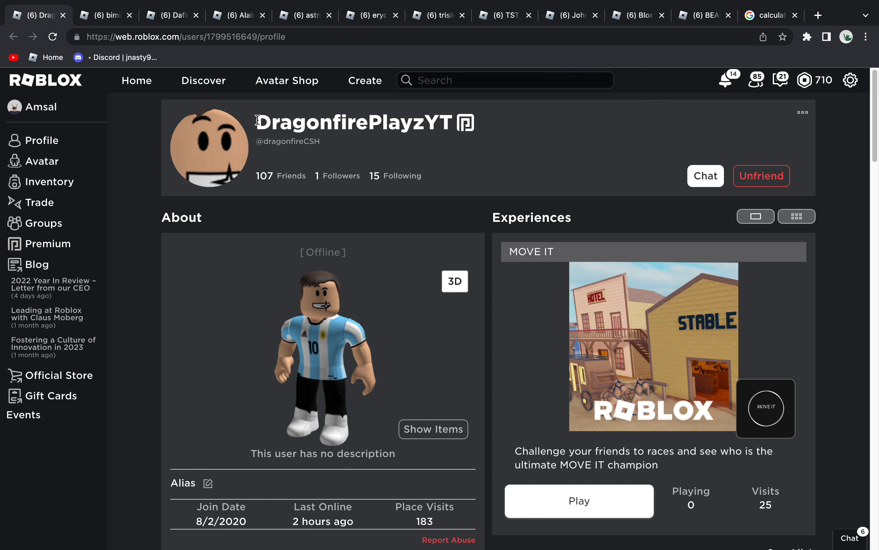
{"action": "left_click_drag", "start_coordinate": [257, 122], "coordinate": [427, 122]}
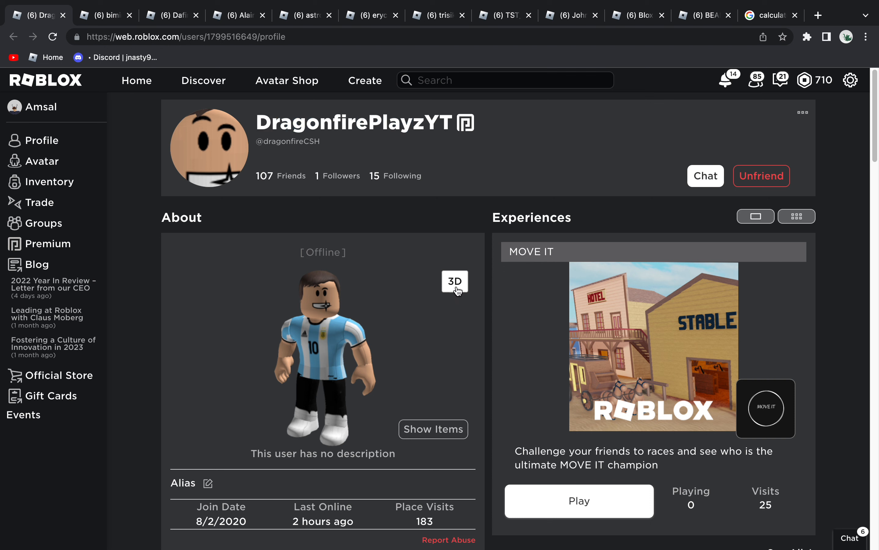
{"action": "mouse_move", "coordinate": [455, 292]}
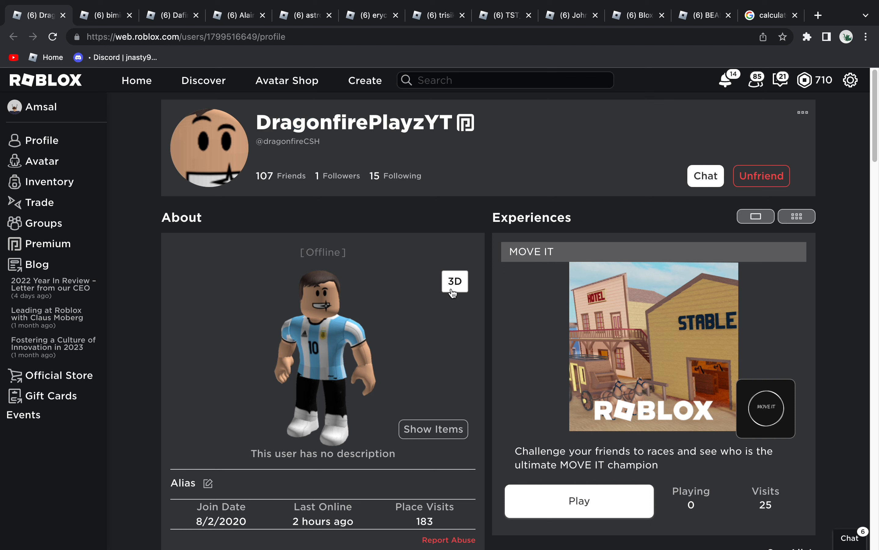
{"action": "scroll", "scroll_direction": "down", "scroll_amount": 3}
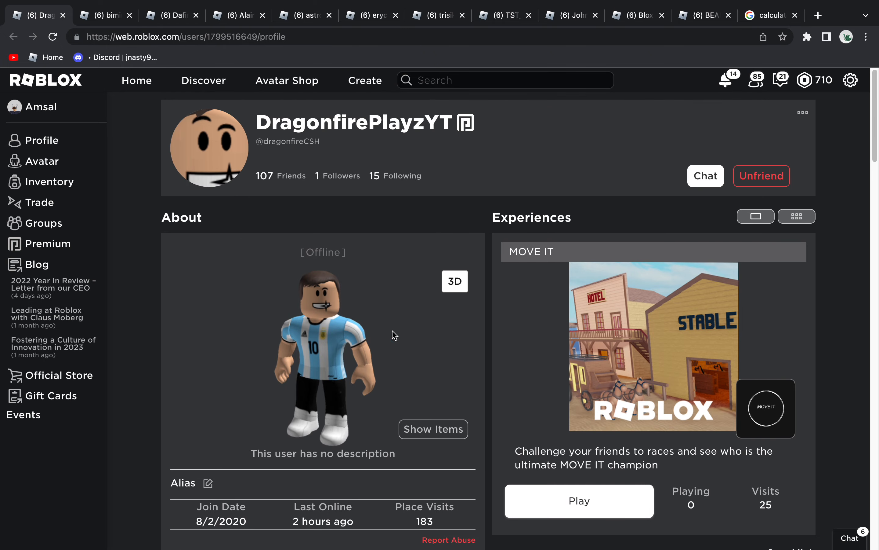
{"action": "mouse_move", "coordinate": [438, 297]}
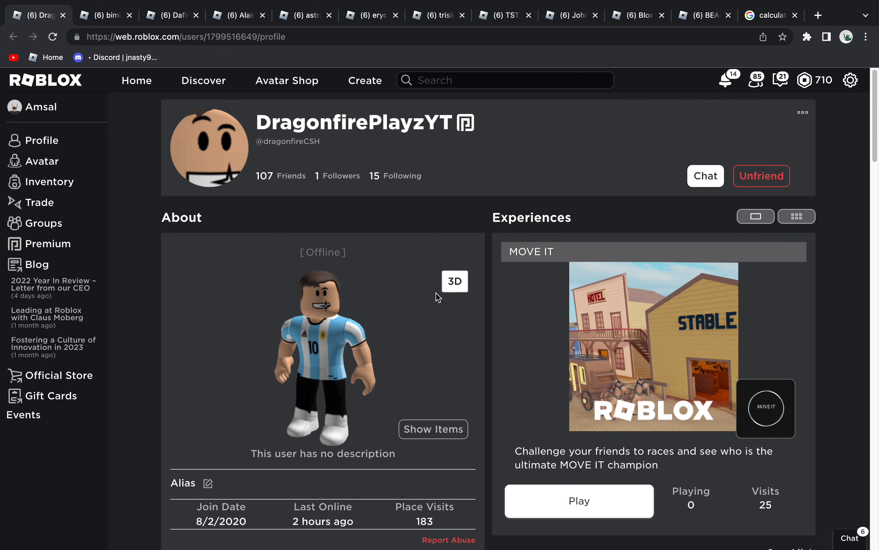
{"action": "left_click", "coordinate": [455, 280]}
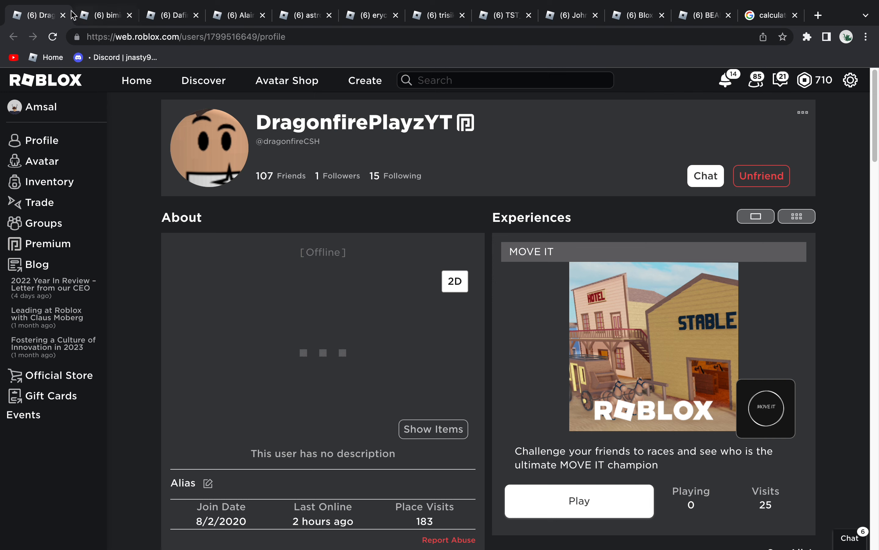
{"action": "left_click", "coordinate": [62, 15]}
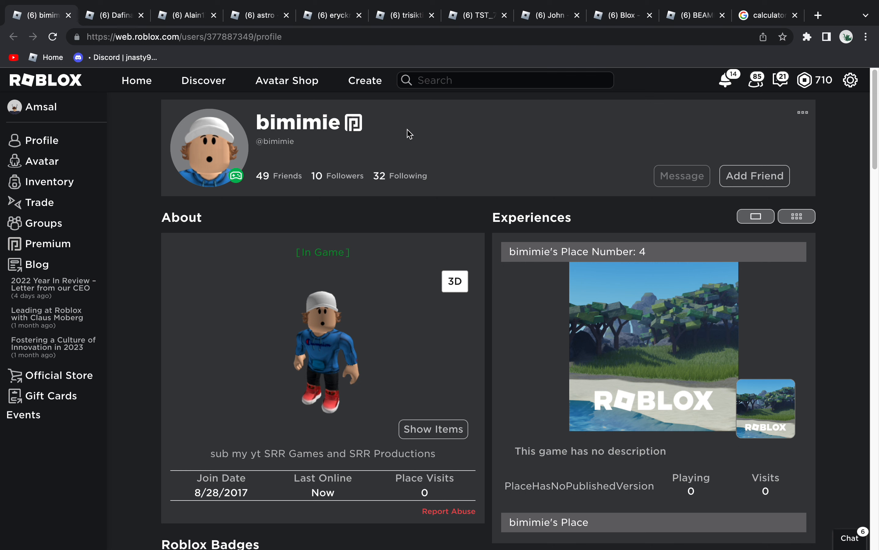
{"action": "mouse_move", "coordinate": [319, 436]}
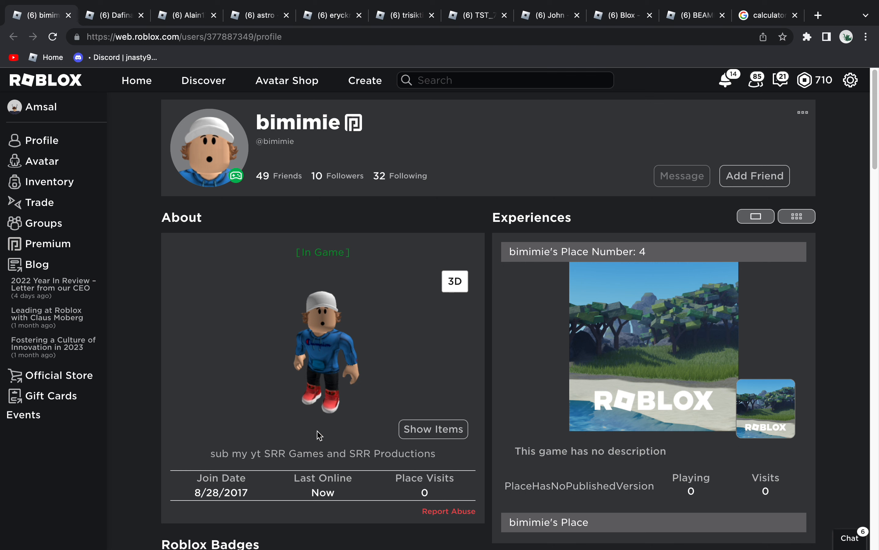
{"action": "mouse_move", "coordinate": [323, 441]}
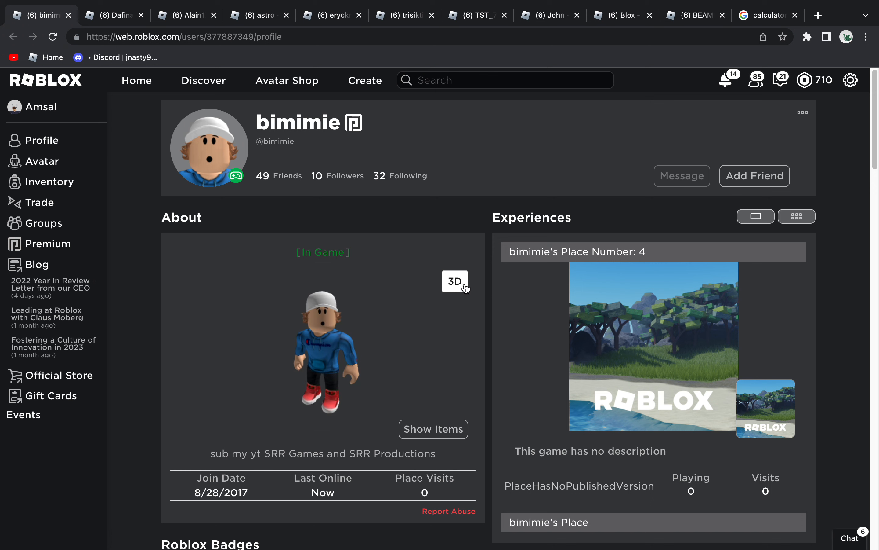
Step: Show the blue-hoodie avatar in 3D and back in 2D, then close that friend's profile
{"action": "left_click", "coordinate": [455, 280]}
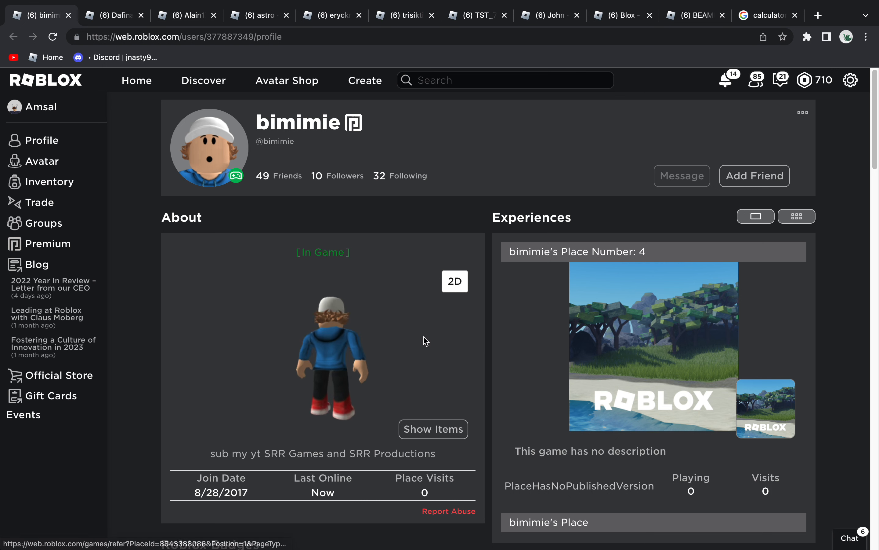
{"action": "left_click", "coordinate": [454, 281]}
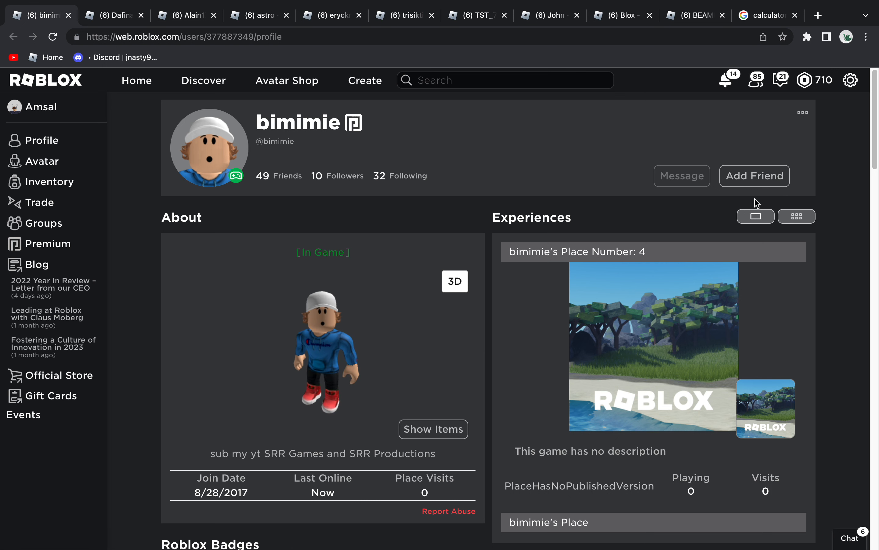
{"action": "mouse_move", "coordinate": [68, 22]}
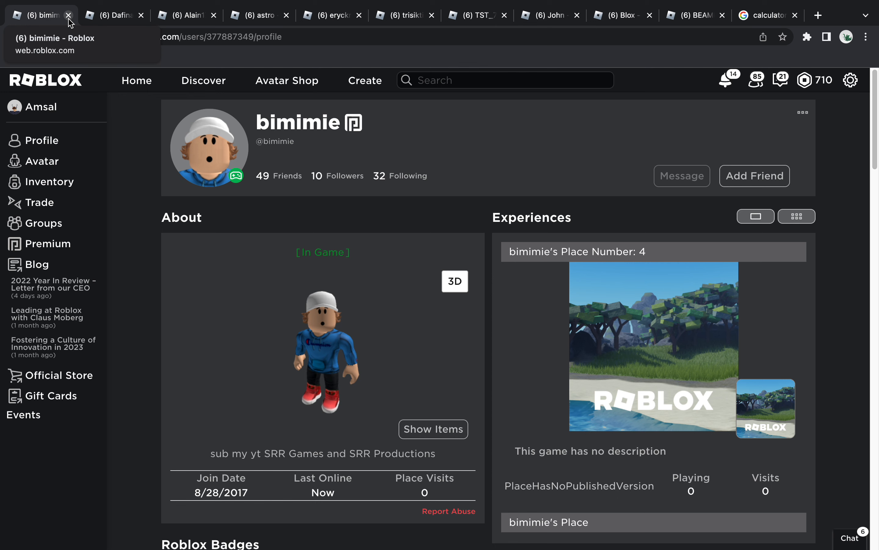
{"action": "left_click", "coordinate": [68, 15]}
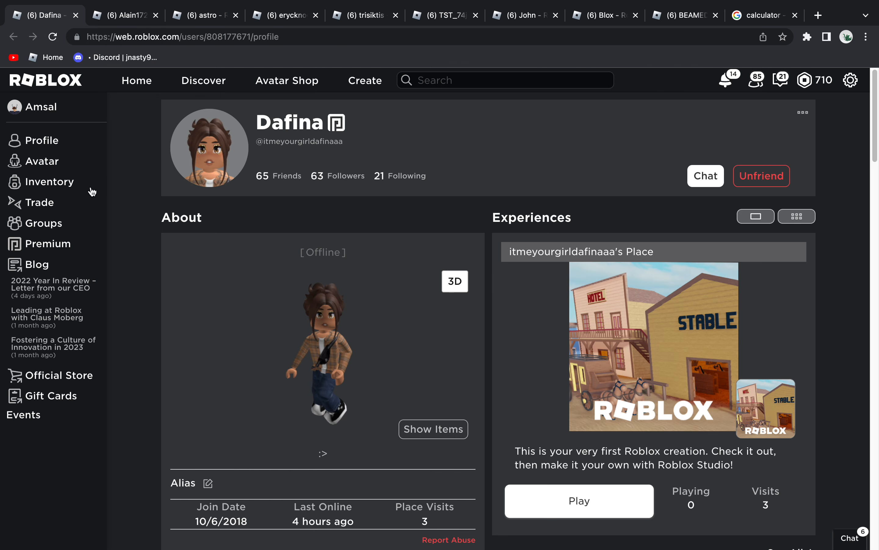
Step: Show the brown-jacket avatar in 3D and back in 2D, then close her profile
{"action": "left_click", "coordinate": [454, 281]}
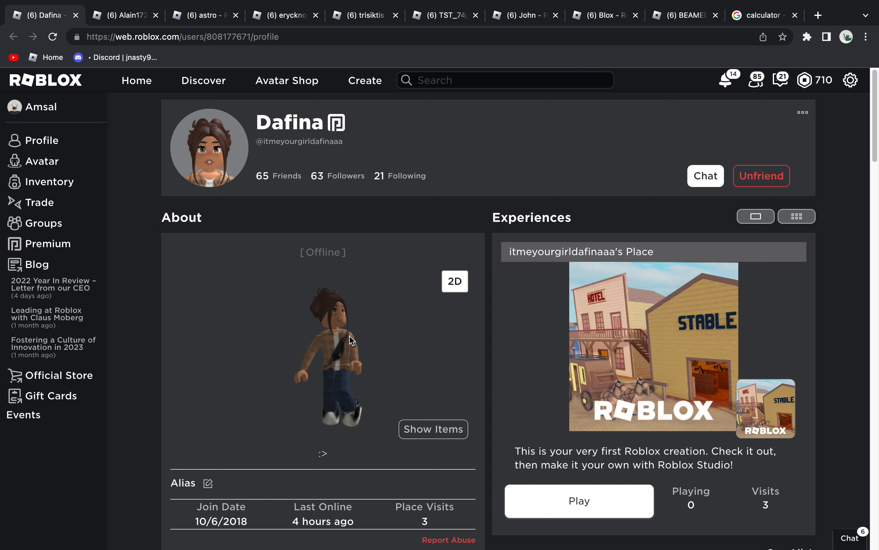
{"action": "left_click", "coordinate": [455, 281]}
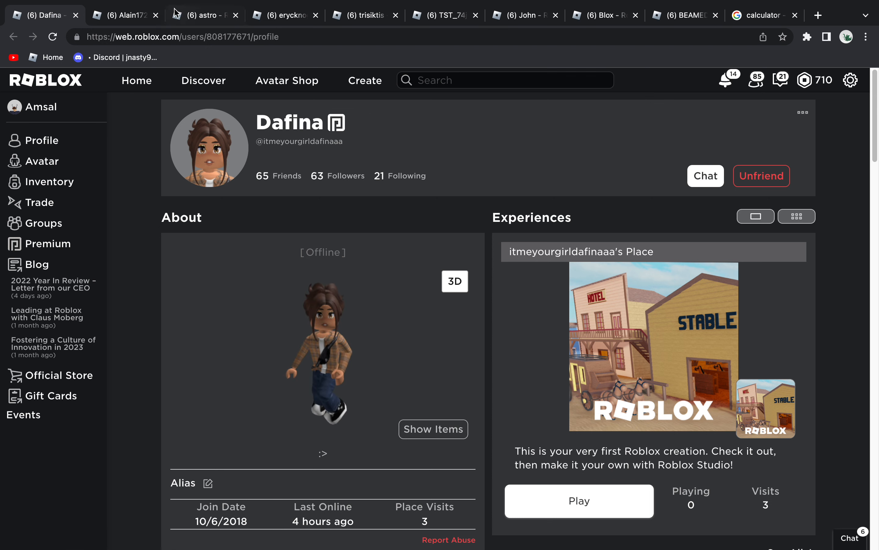
{"action": "left_click", "coordinate": [75, 15]}
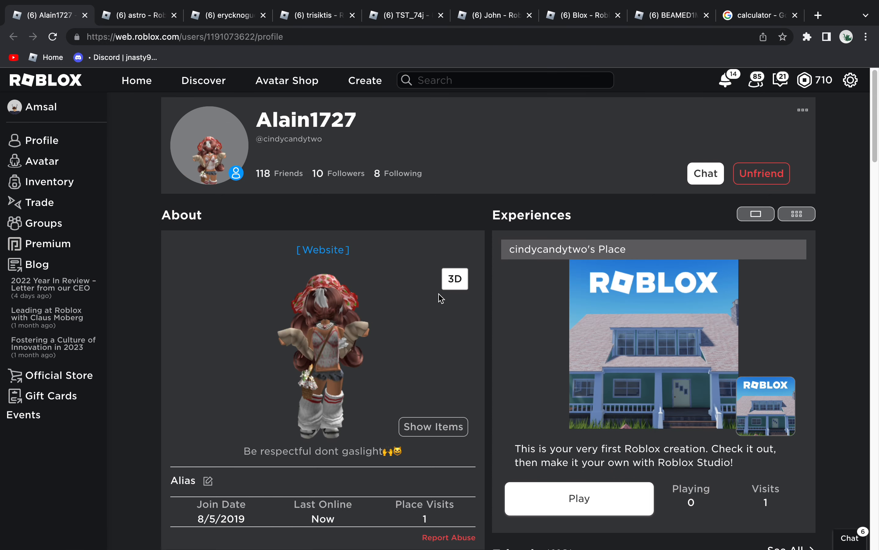
Step: Show the flower-hat avatar in 3D and switch it back to 2D
{"action": "left_click", "coordinate": [454, 279]}
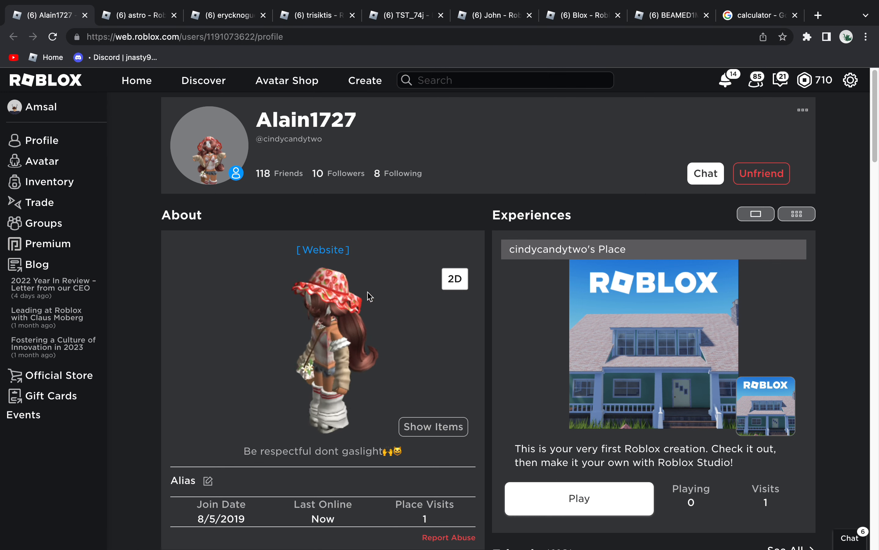
{"action": "left_click", "coordinate": [454, 278]}
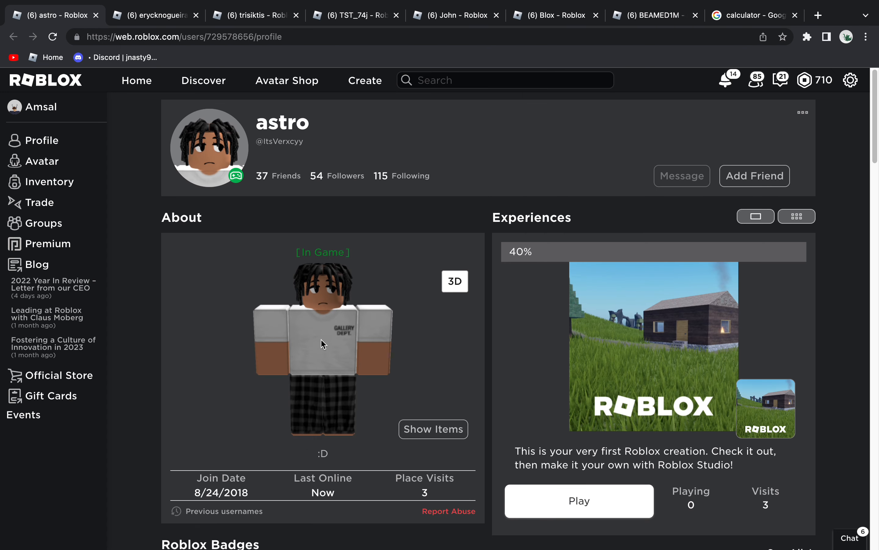
Step: Show the dreadlocked in-game avatar in 3D, reveal its worn items, then close the profile
{"action": "left_click", "coordinate": [454, 281]}
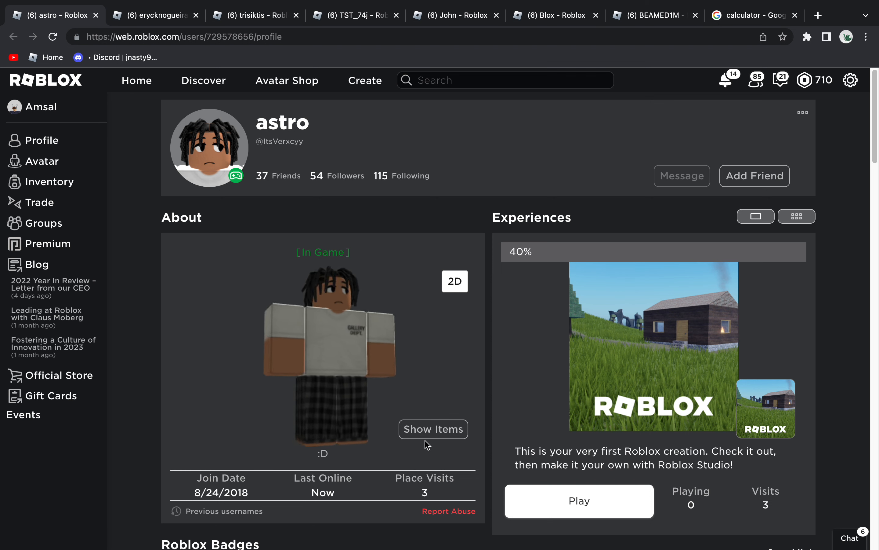
{"action": "left_click", "coordinate": [433, 429]}
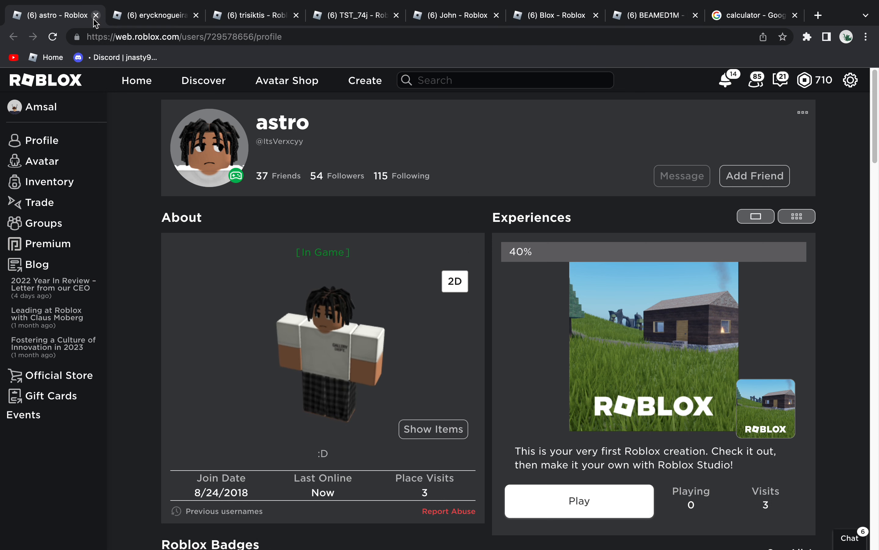
{"action": "left_click", "coordinate": [89, 16]}
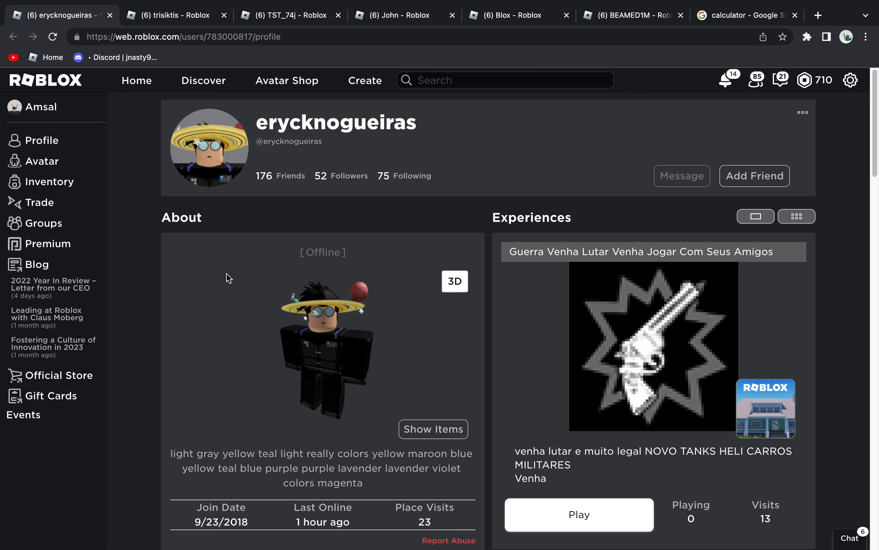
Step: Toggle this friend's avatar to 3D and back to 2D, then close the profile tab
{"action": "left_click", "coordinate": [432, 428]}
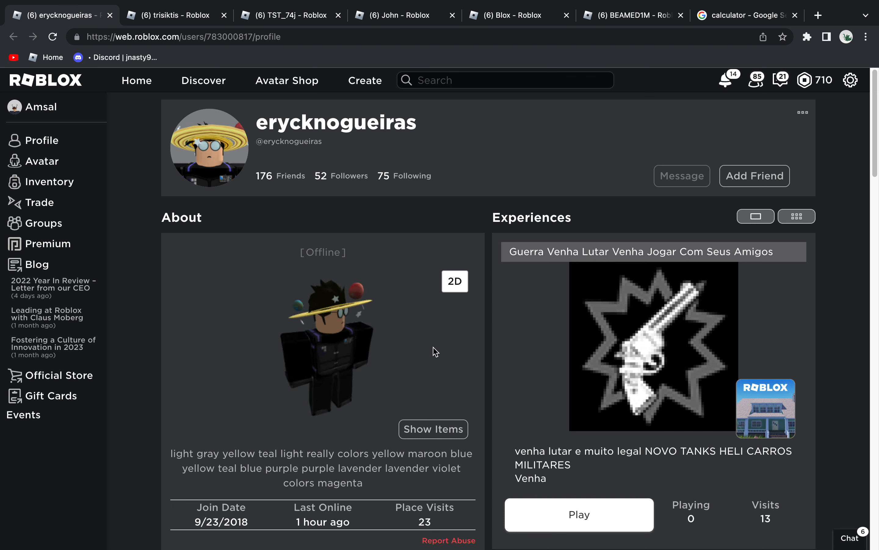
{"action": "left_click", "coordinate": [454, 281]}
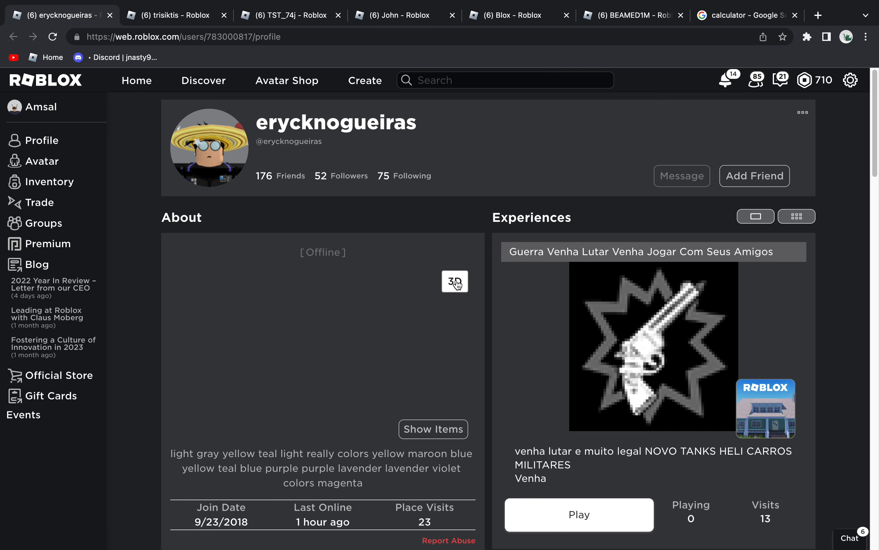
{"action": "left_click", "coordinate": [454, 281]}
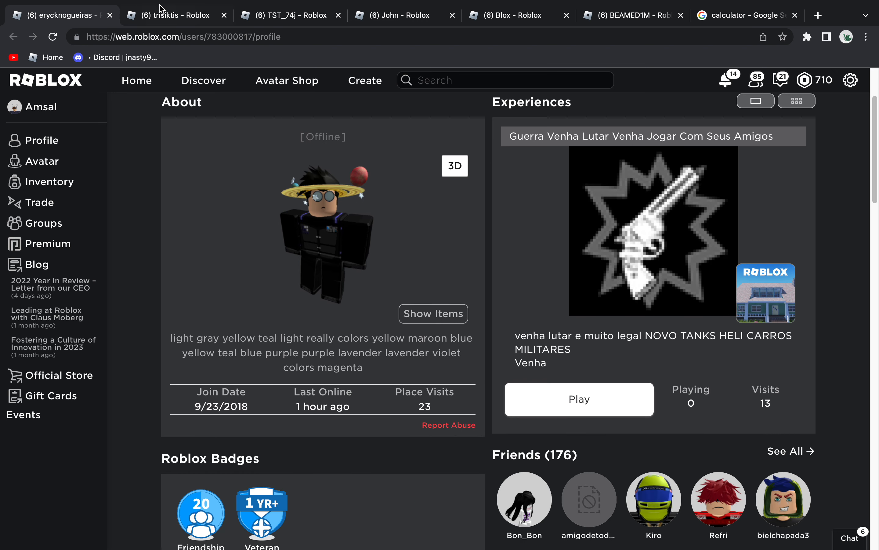
{"action": "left_click", "coordinate": [109, 16]}
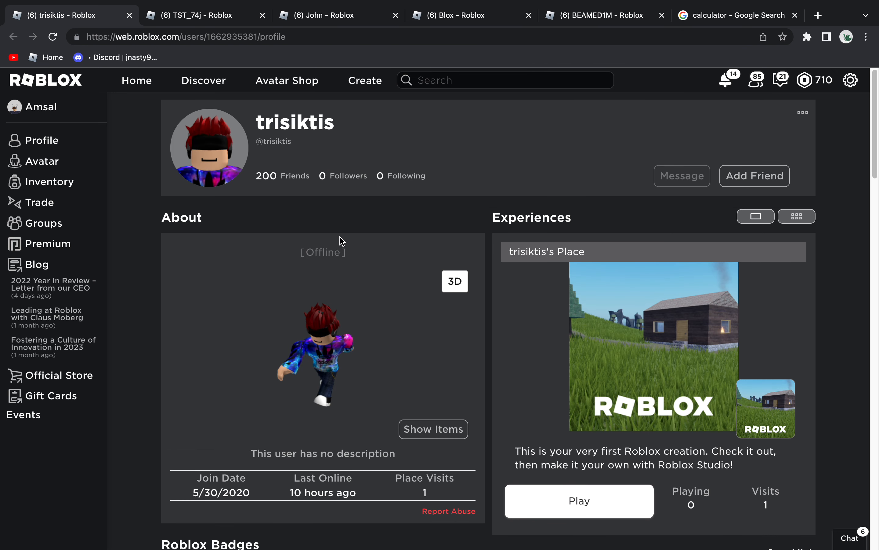
Step: Return this friend's avatar to the flat 2D view and close their profile tab
{"action": "scroll", "scroll_direction": "down", "scroll_amount": 3}
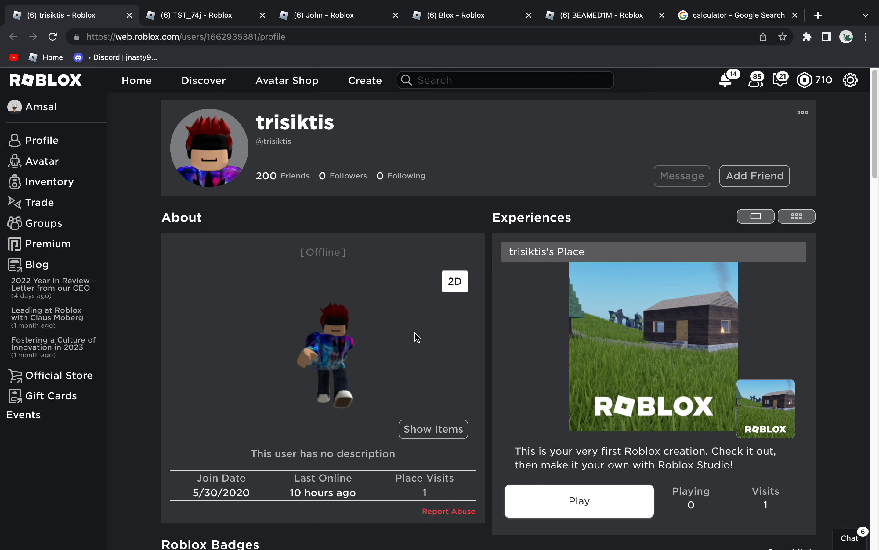
{"action": "left_click", "coordinate": [454, 281]}
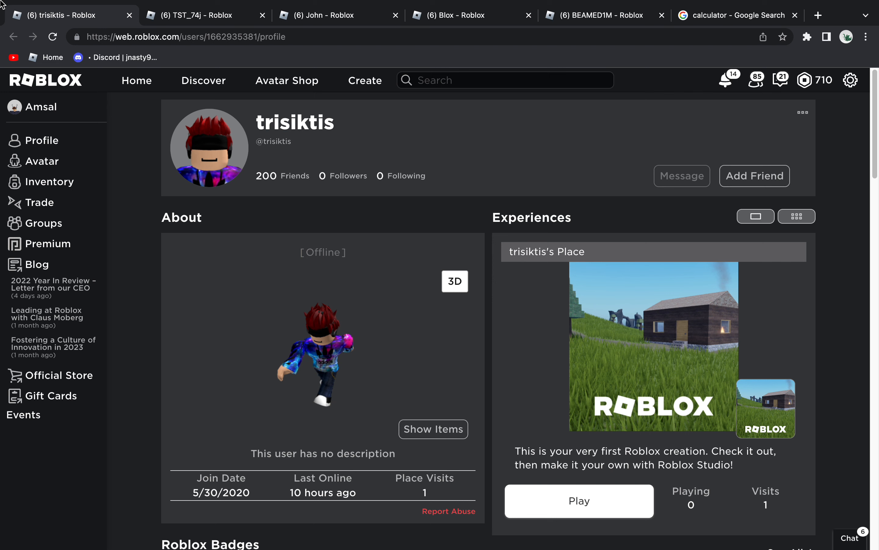
{"action": "left_click", "coordinate": [190, 16]}
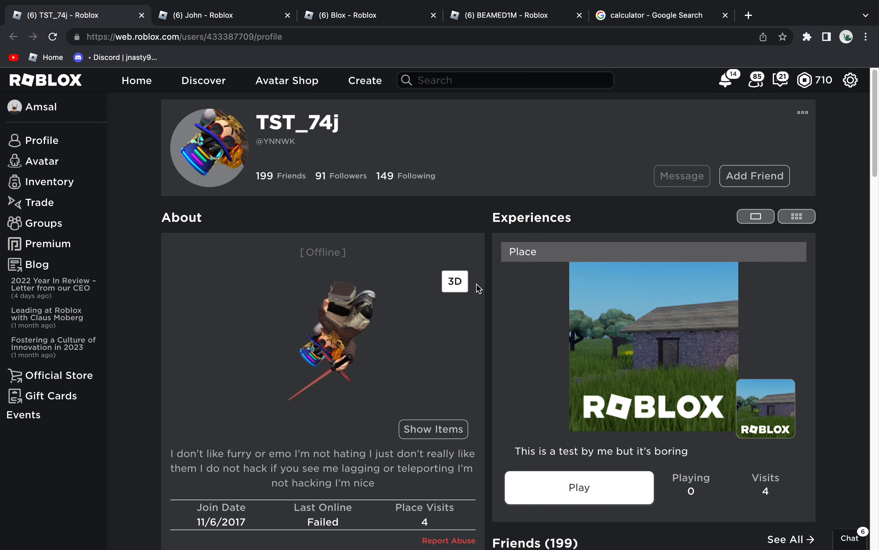
Step: Flip the avatar between 3D and 2D a few times, then close this profile
{"action": "left_click", "coordinate": [454, 281]}
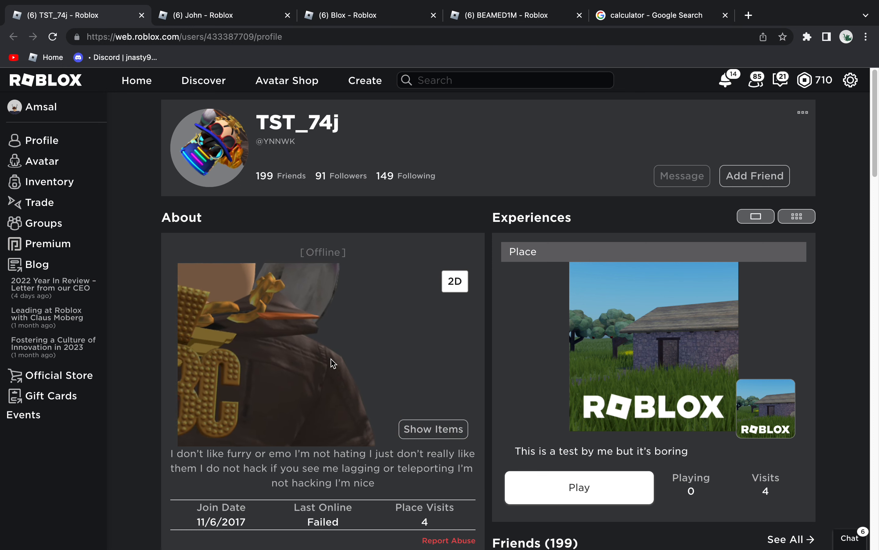
{"action": "left_click", "coordinate": [454, 281]}
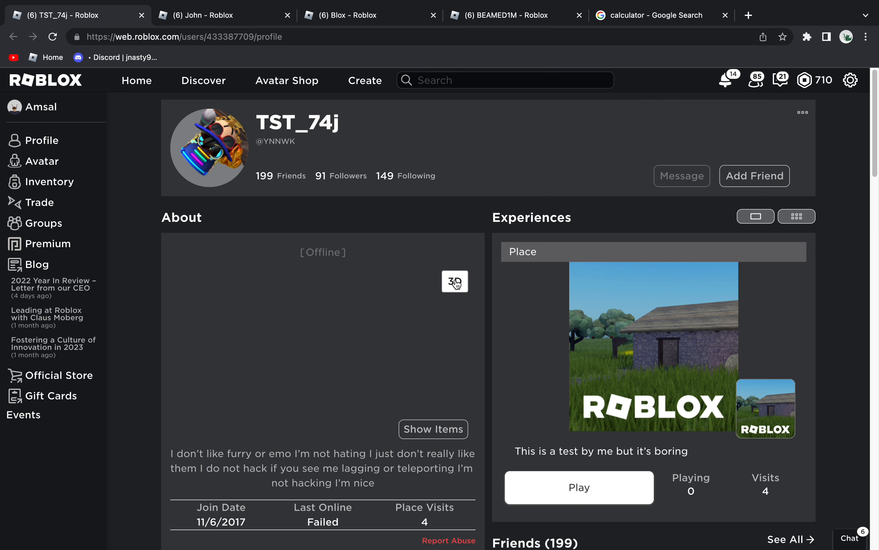
{"action": "left_click", "coordinate": [455, 281]}
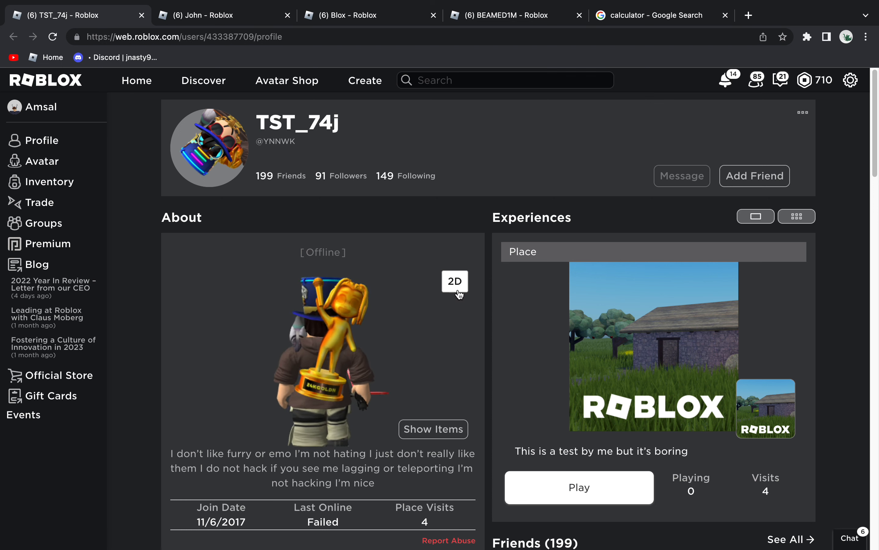
{"action": "left_click", "coordinate": [455, 281]}
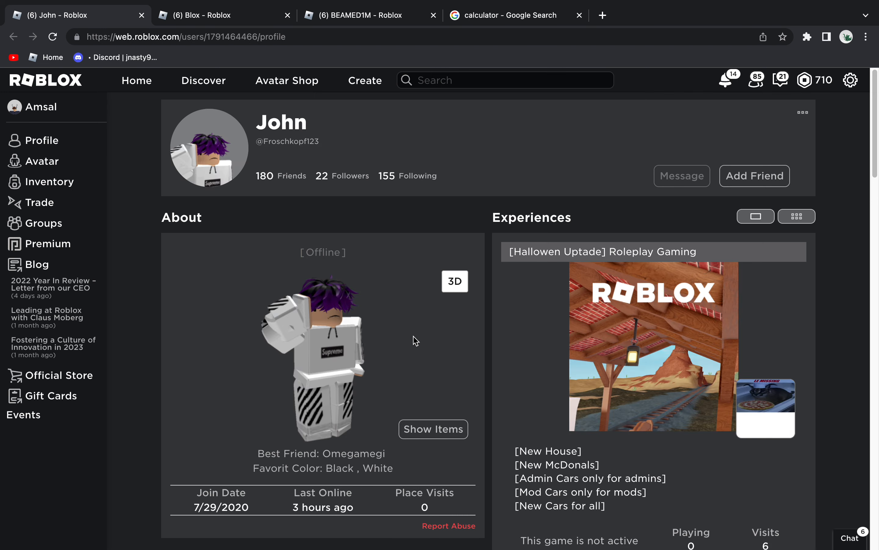
{"action": "mouse_move", "coordinate": [409, 282]}
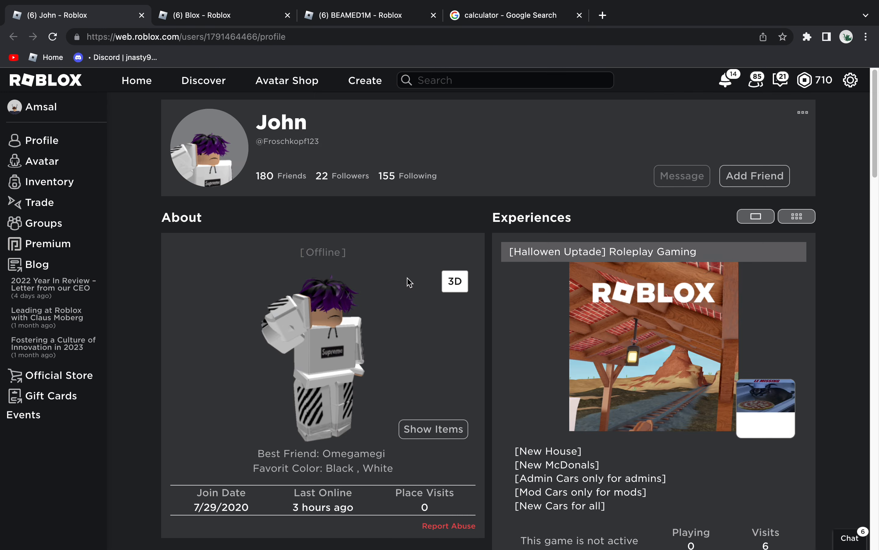
Step: Render the purple-haired Supreme-outfit avatar as a rotatable 3D model
{"action": "left_click", "coordinate": [454, 281]}
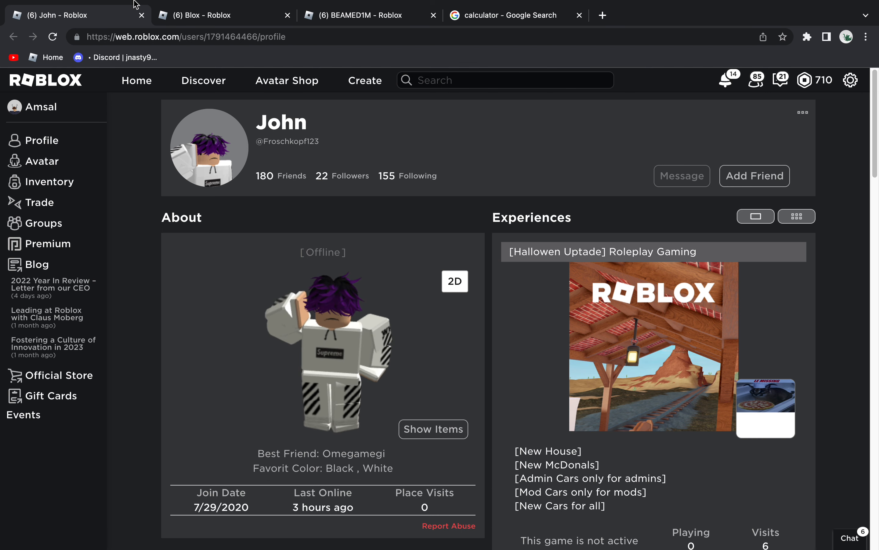
{"action": "scroll", "scroll_direction": "down", "scroll_amount": 3}
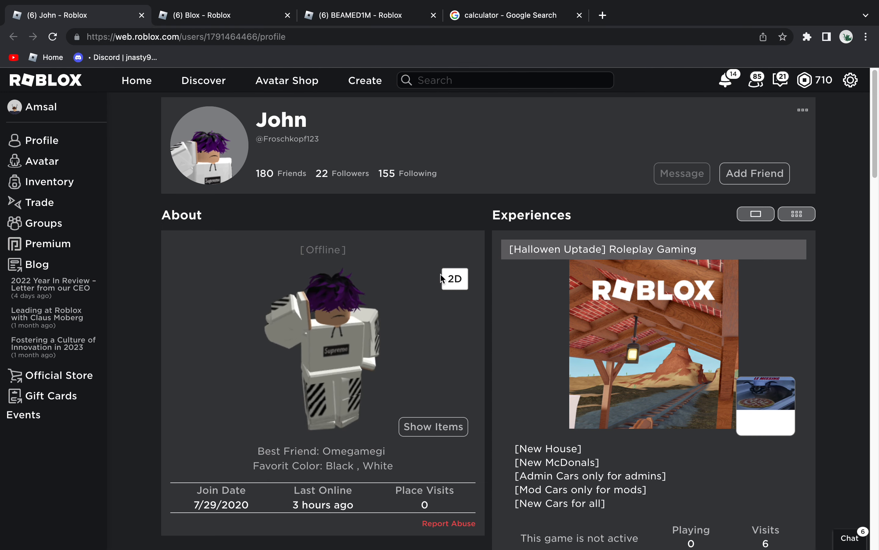
Step: Close the Supreme-outfit profile, show the antlered Blox avatar in 3D and reveal its worn items
{"action": "left_click", "coordinate": [141, 15]}
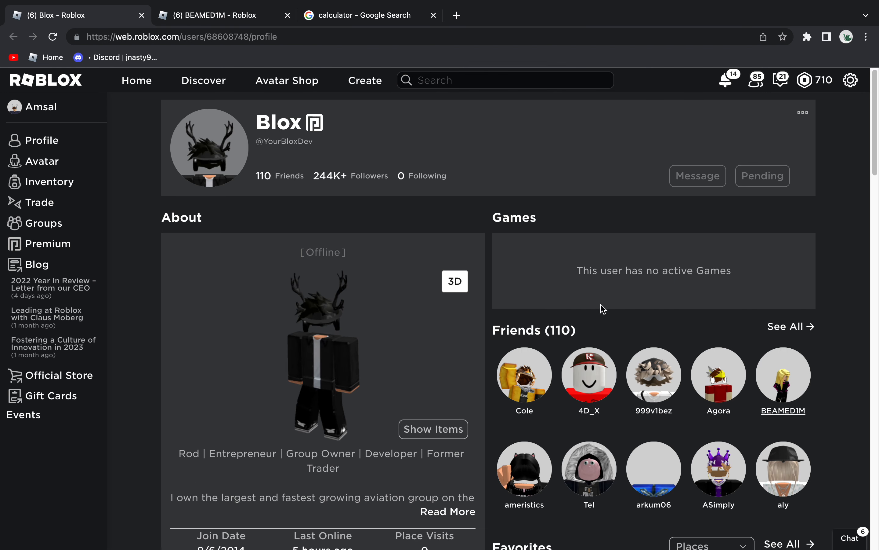
{"action": "mouse_move", "coordinate": [677, 192]}
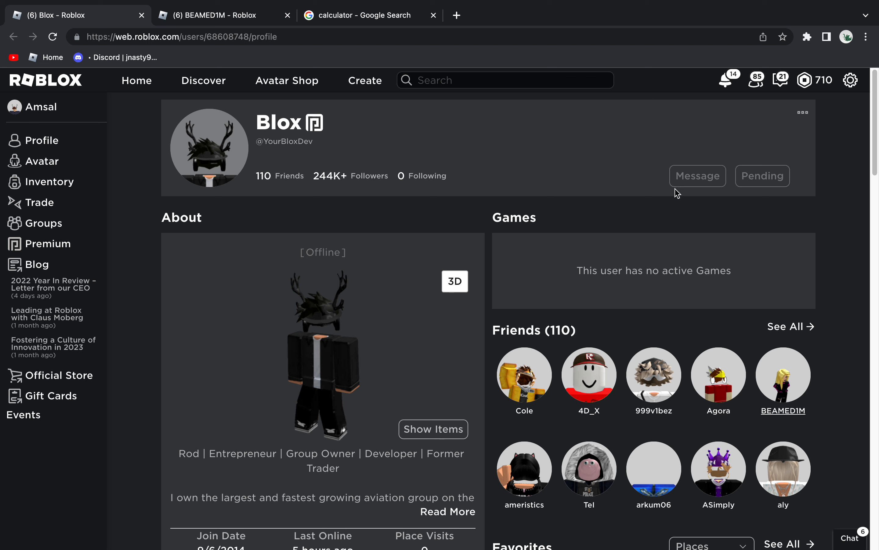
{"action": "left_click", "coordinate": [455, 281]}
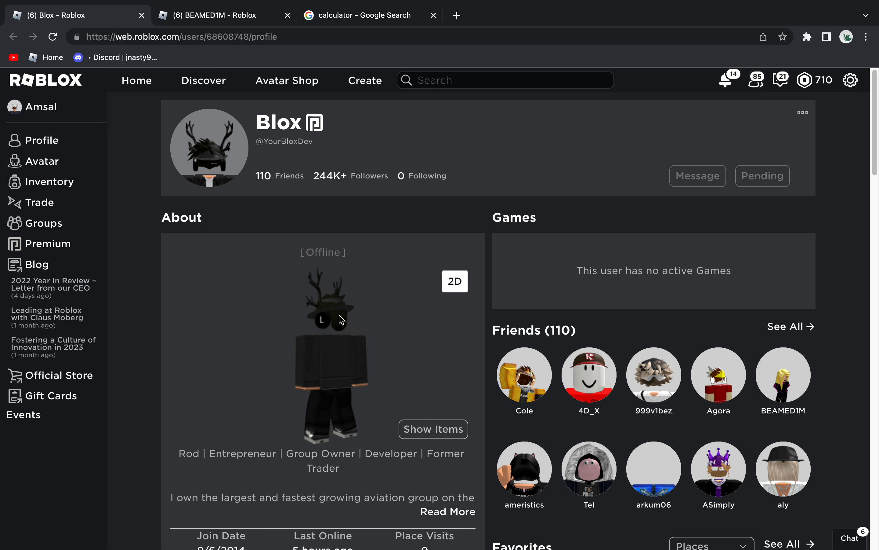
{"action": "left_click", "coordinate": [433, 429]}
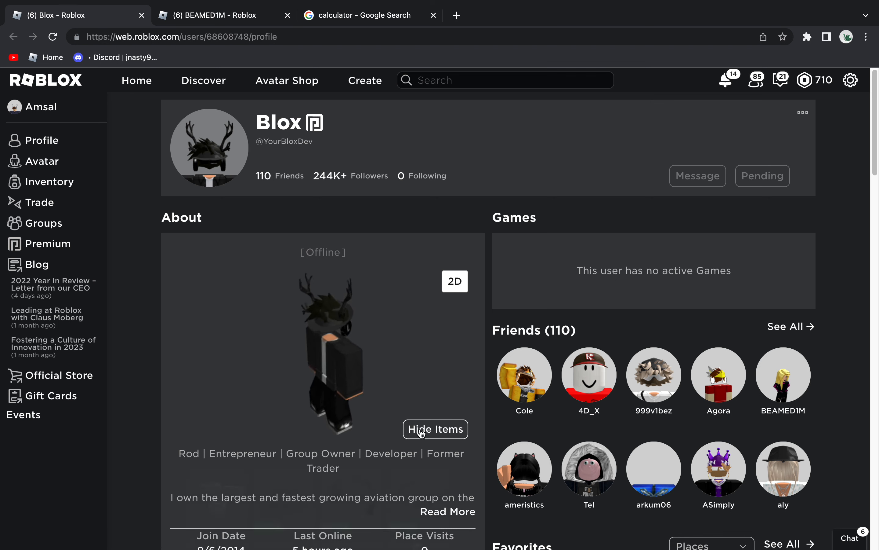
Step: Close the Blox profile and render the blonde BEAMED1M avatar as a 3D model
{"action": "left_click", "coordinate": [435, 429]}
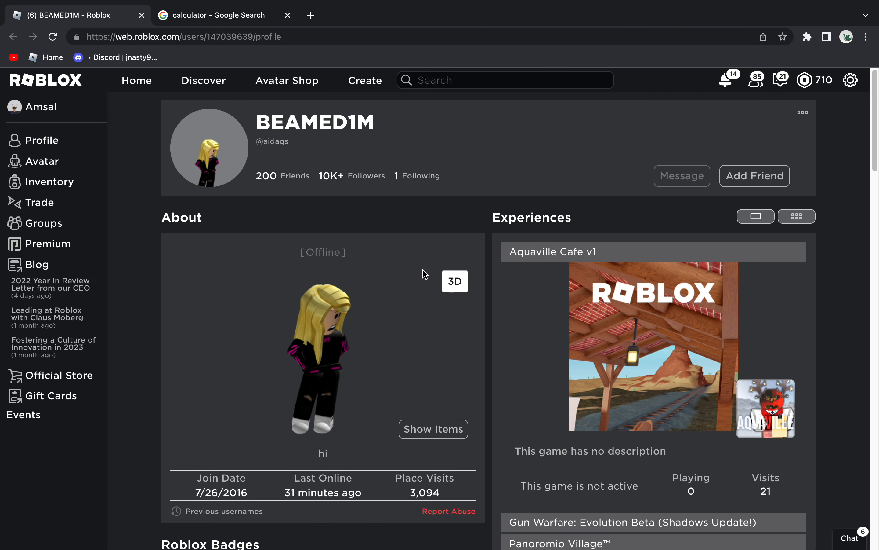
{"action": "left_click", "coordinate": [455, 280]}
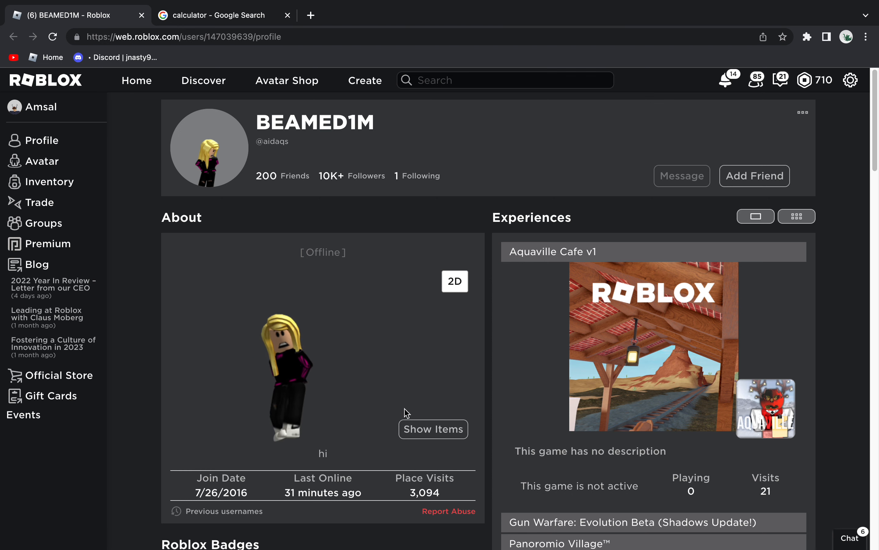
Step: Close the browser window, leaving the macOS desktop with its two screenshots showing
{"action": "left_click", "coordinate": [454, 281]}
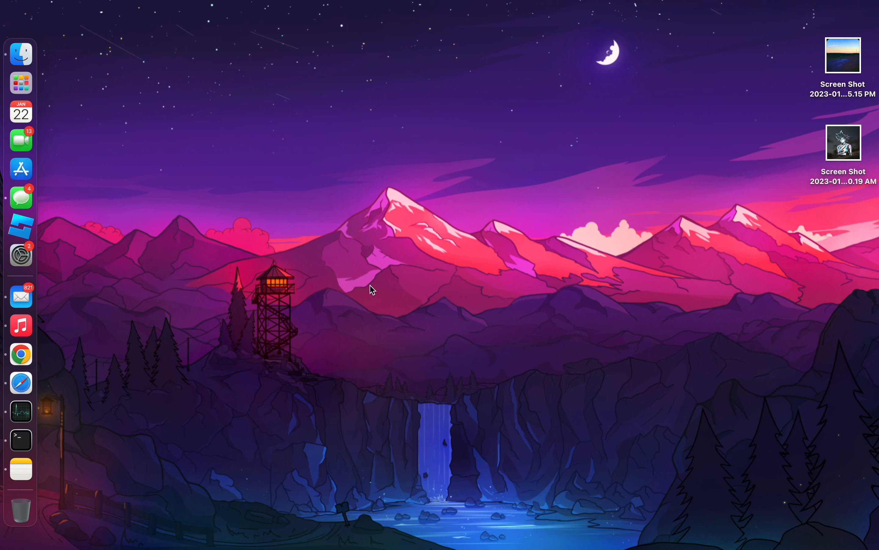
{"action": "mouse_move", "coordinate": [491, 6]}
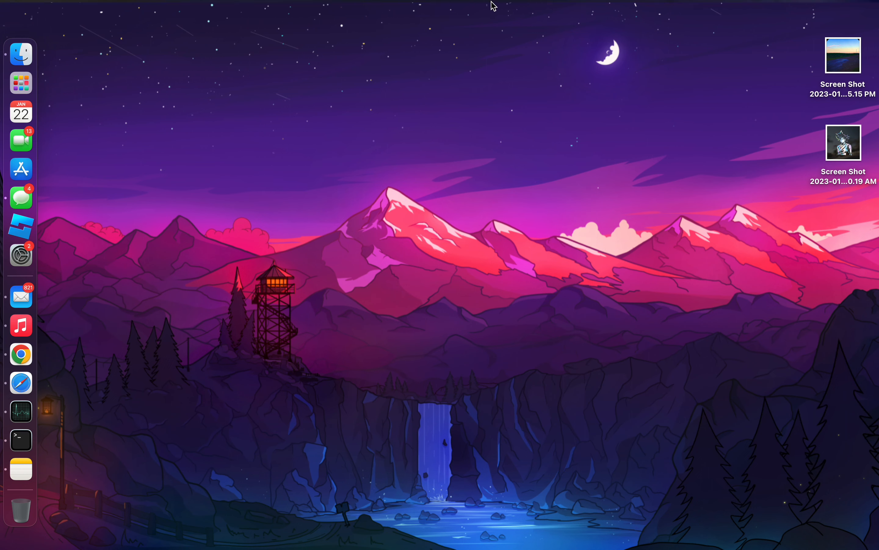